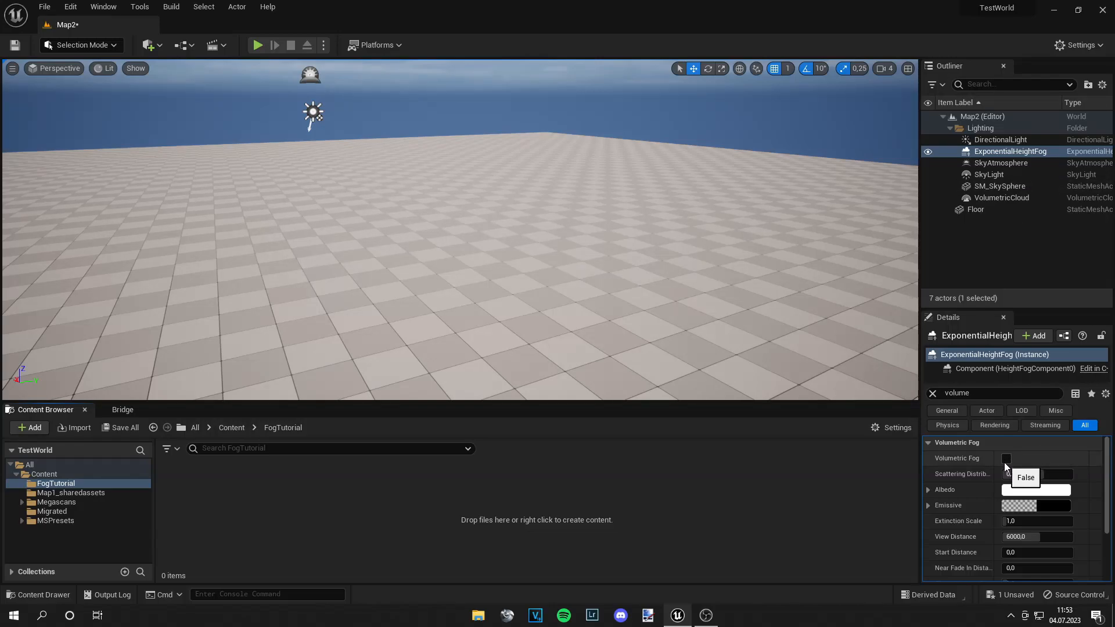
# Enable Volumetric Fog on ExponentialHeightFog and create a Fog1 material opened for editing.
pyautogui.click(1006, 458)
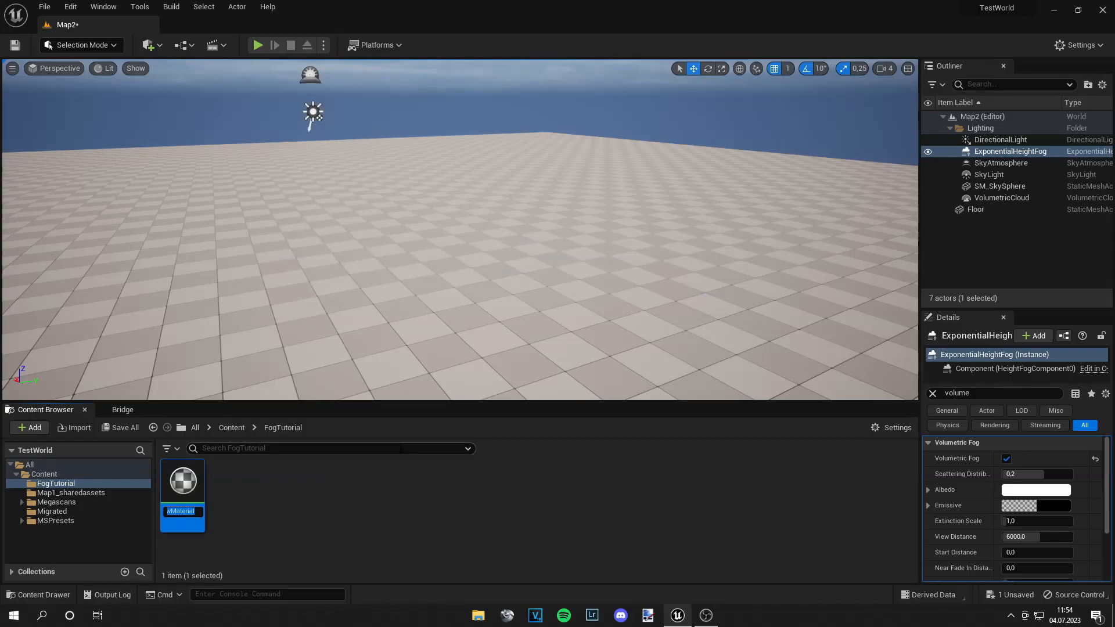
pyautogui.write('Fog1')
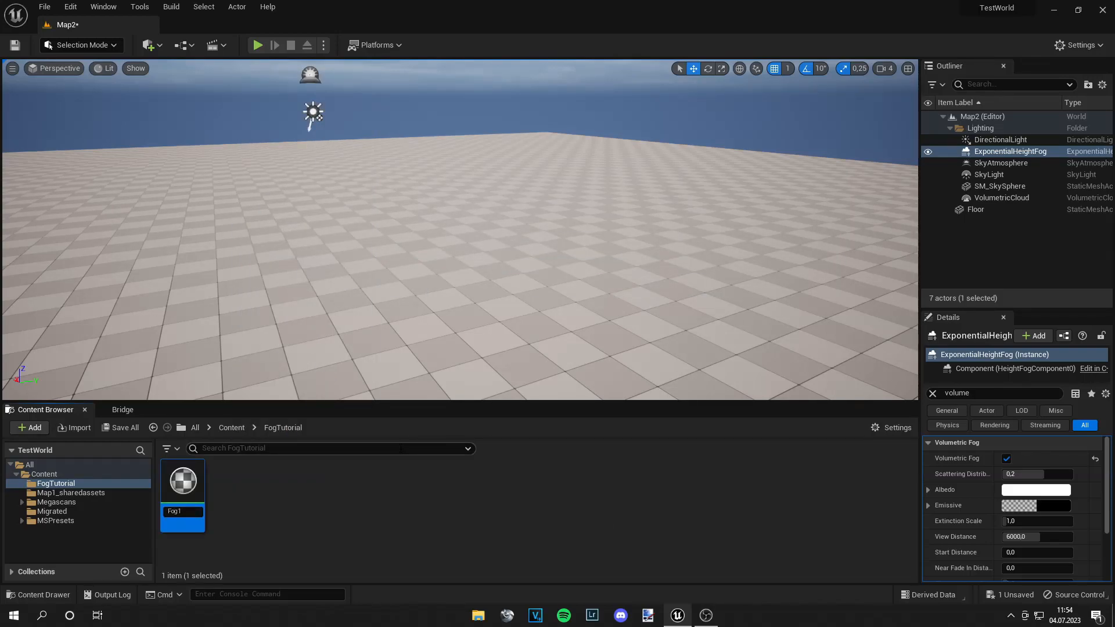
pyautogui.doubleClick(182, 480)
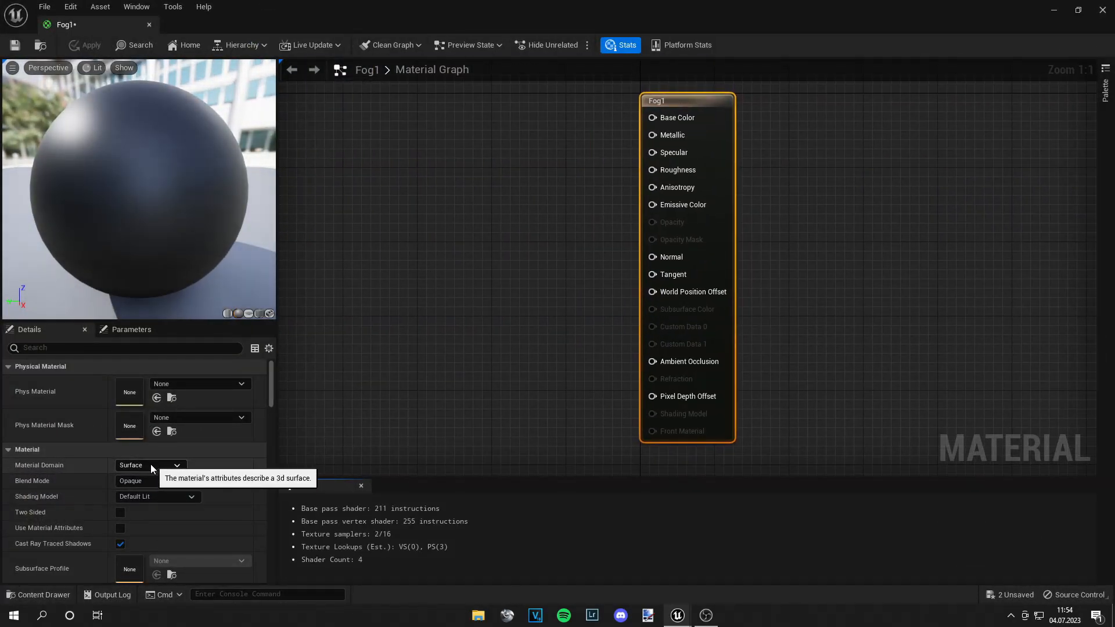
# Set Fog1's Material Domain to Volume and Blend Mode to Additive.
pyautogui.click(150, 465)
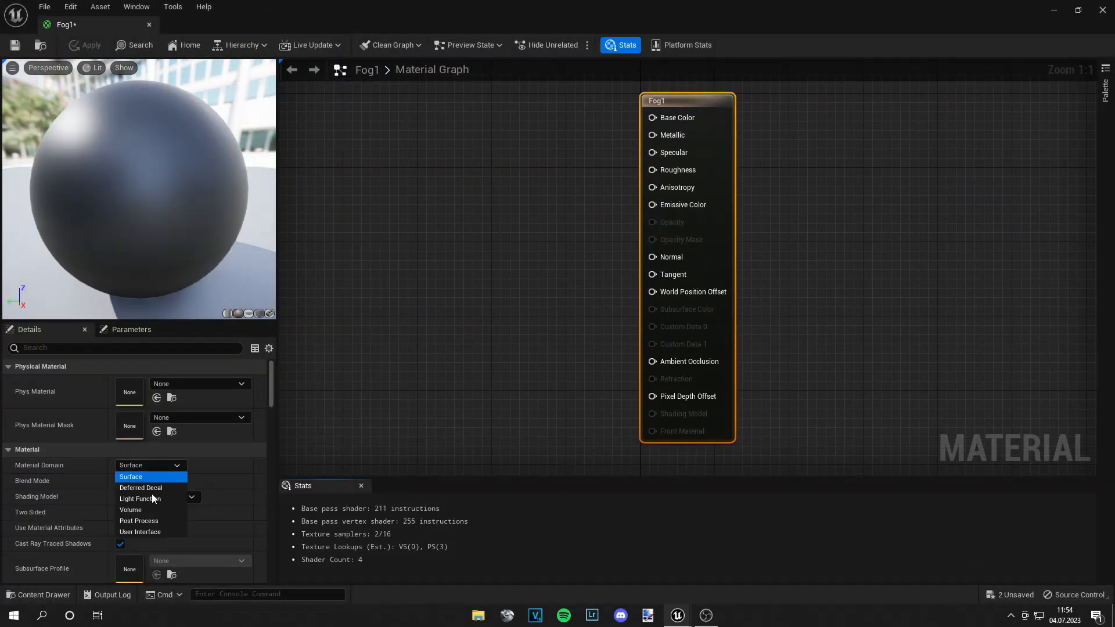
pyautogui.click(130, 509)
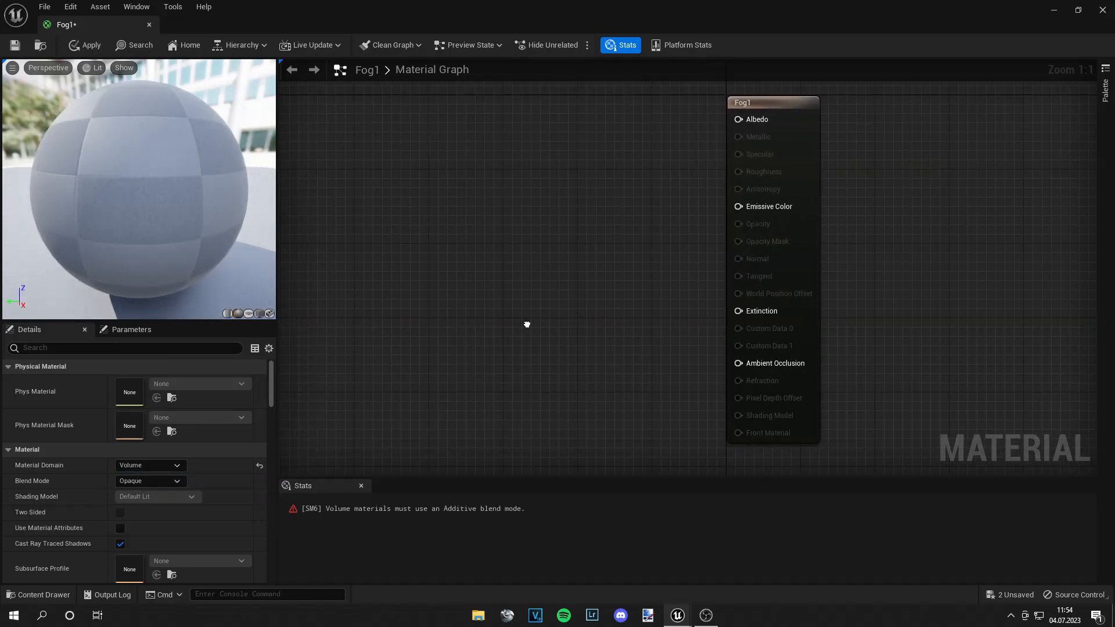
pyautogui.click(150, 481)
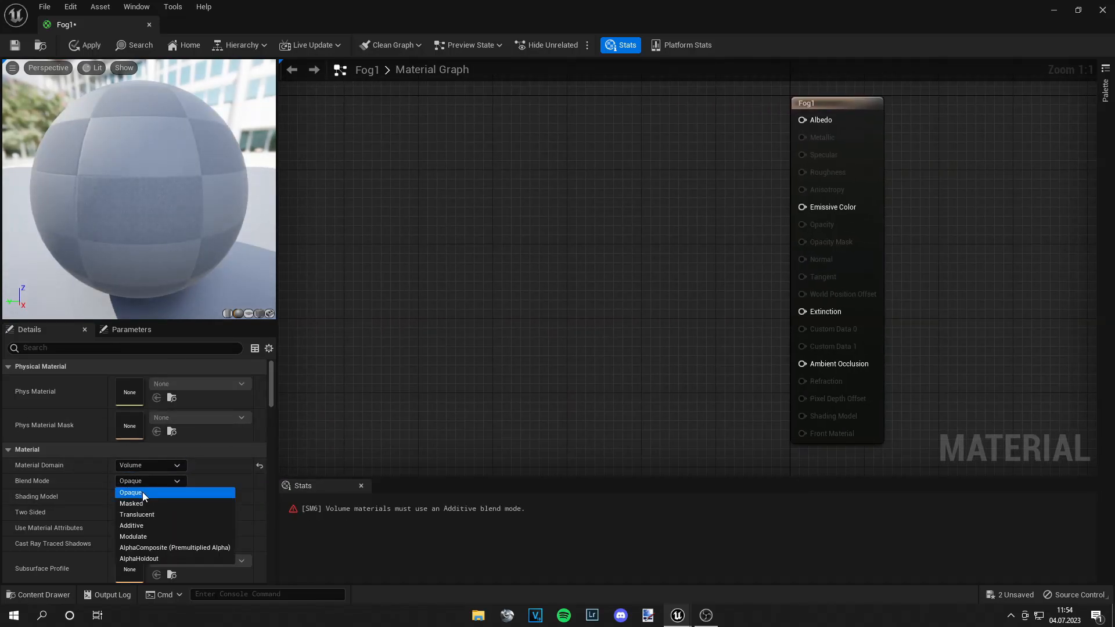
pyautogui.click(132, 526)
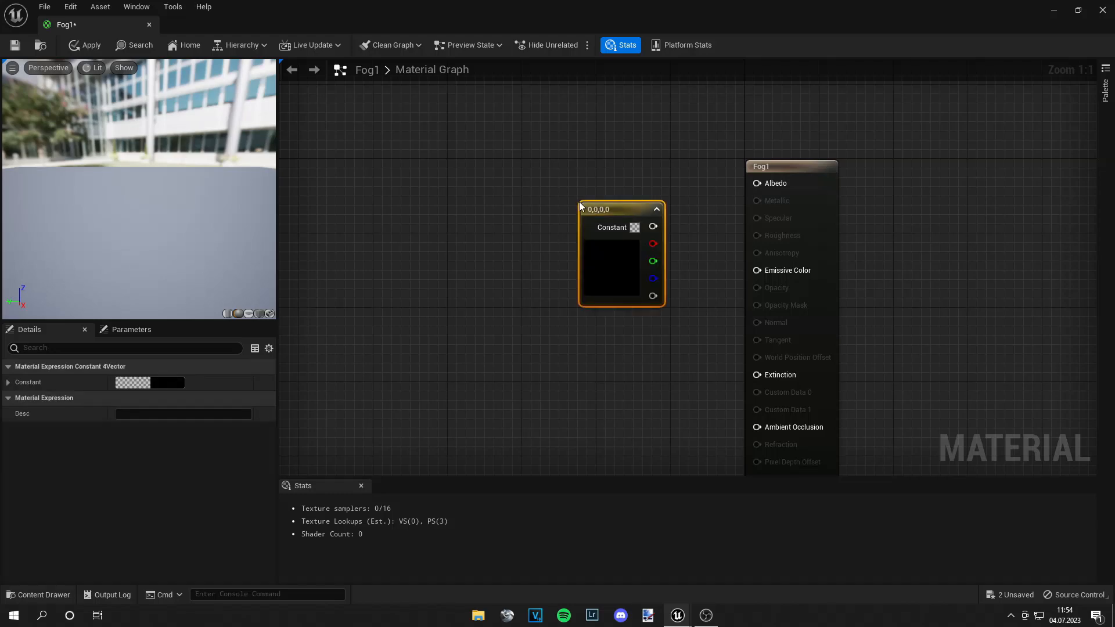
pyautogui.moveTo(652, 244)
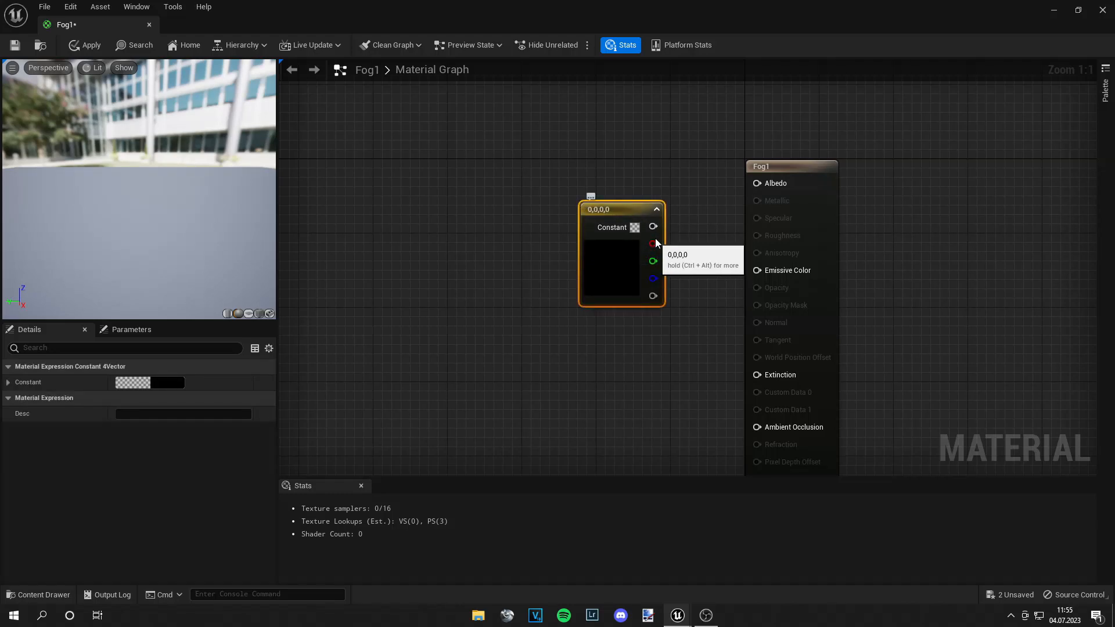
# Wire the constant colour node into Albedo and set it to white.
pyautogui.moveTo(651, 226); pyautogui.dragTo(756, 183)
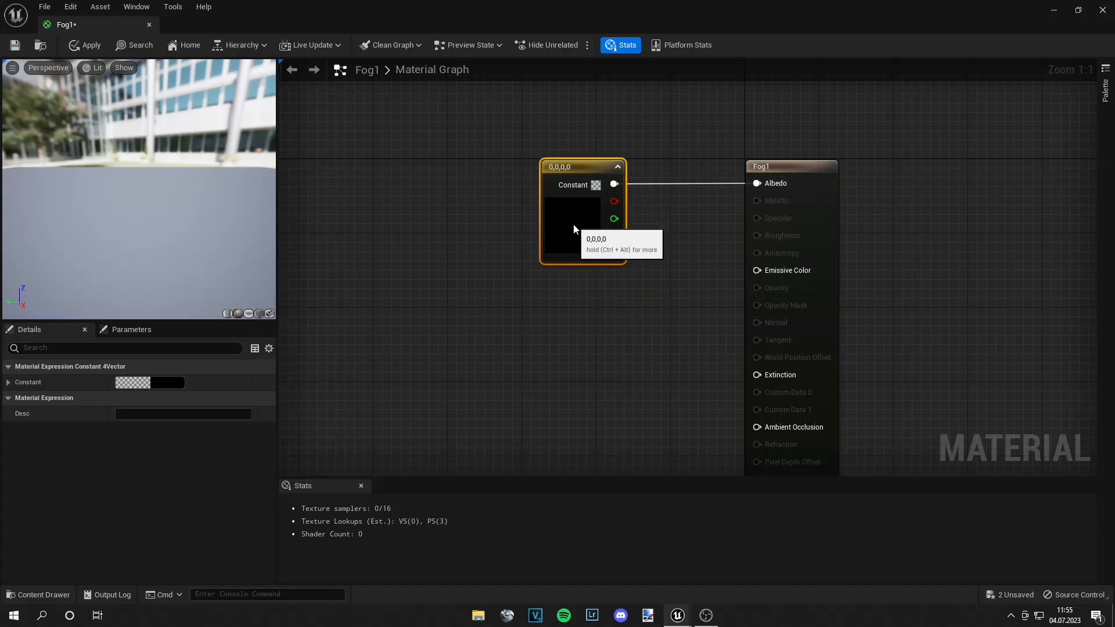
pyautogui.doubleClick(572, 224)
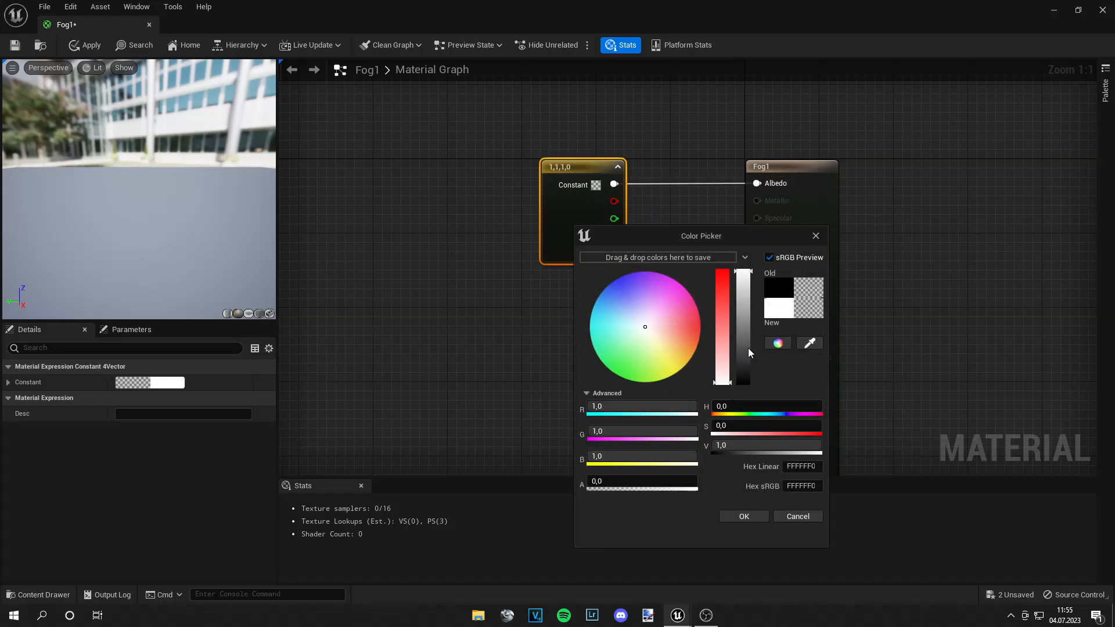
pyautogui.click(743, 516)
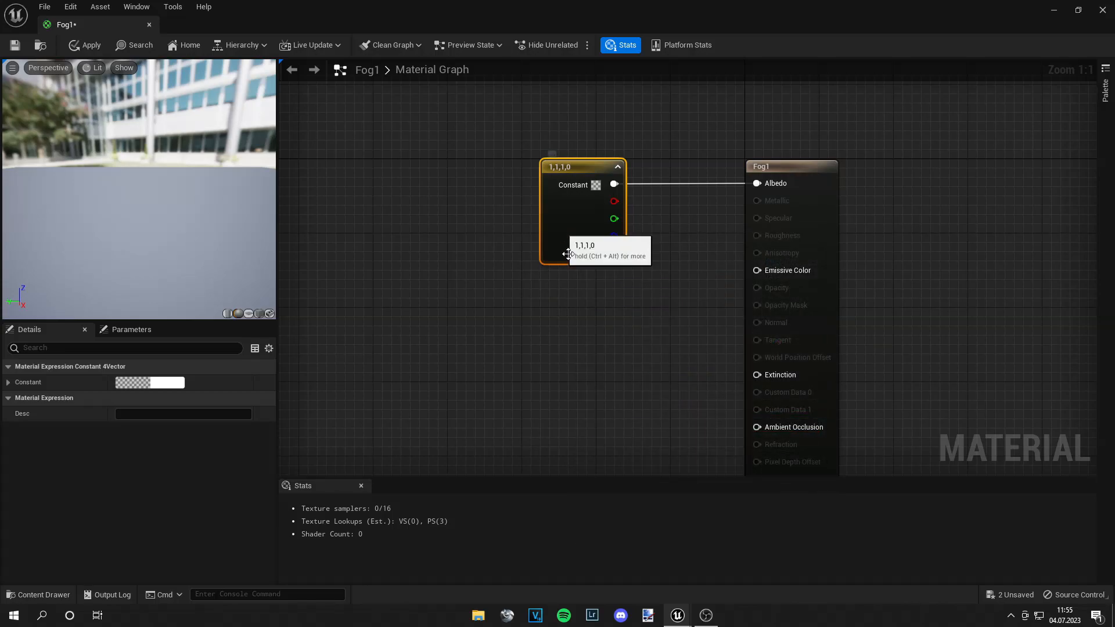
pyautogui.scroll(-3)
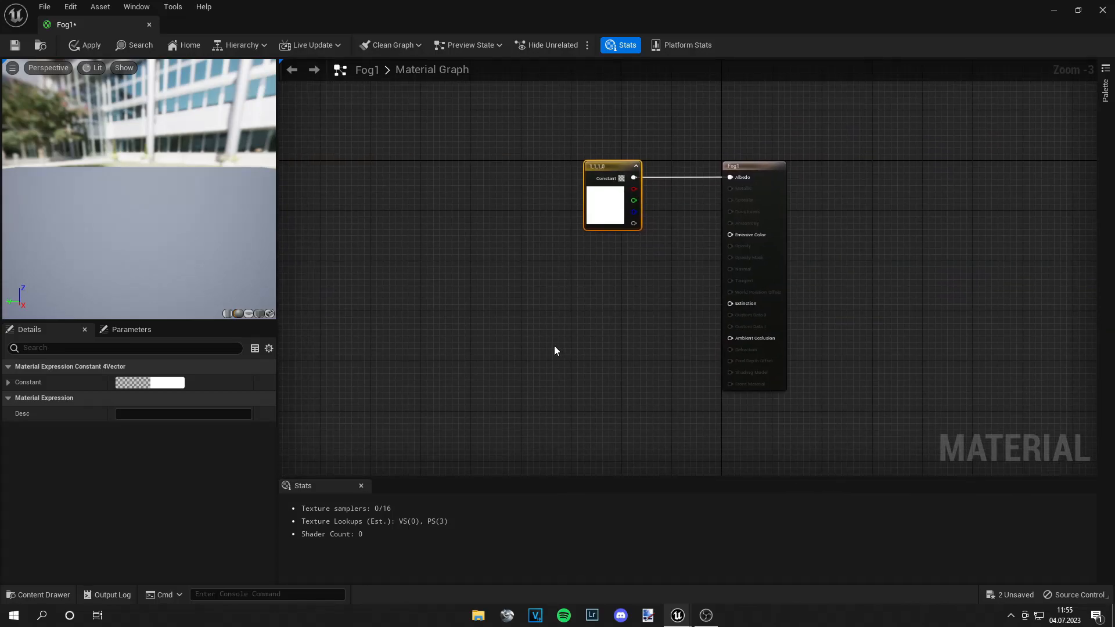
# Add LocalPosition and ObjectLocalBounds nodes to the graph and select them together.
pyautogui.rightClick(555, 341)
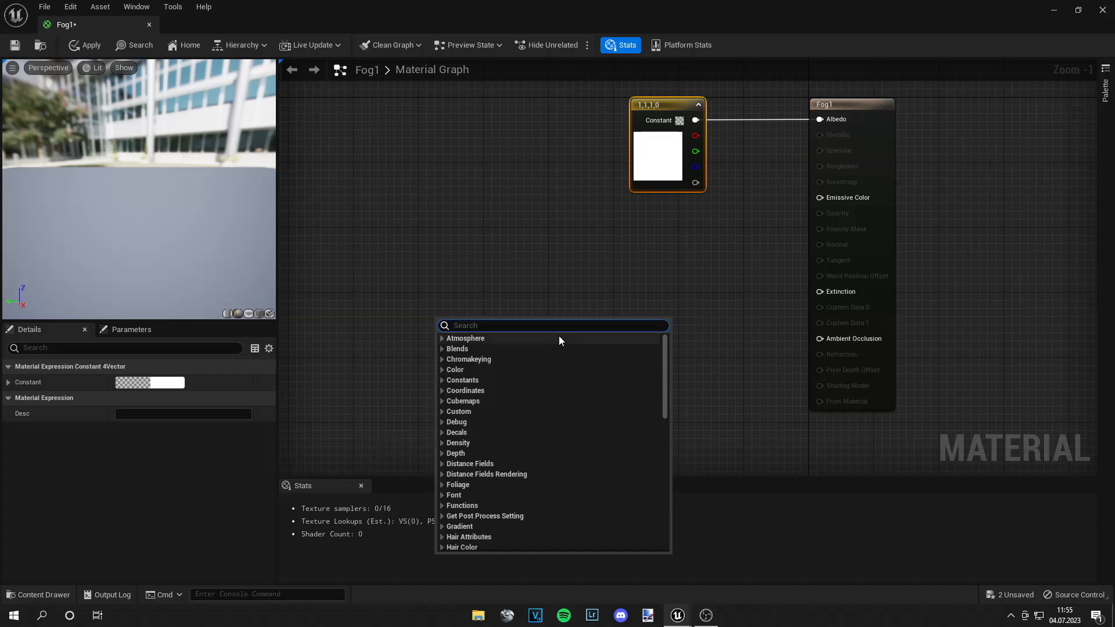
pyautogui.write('local')
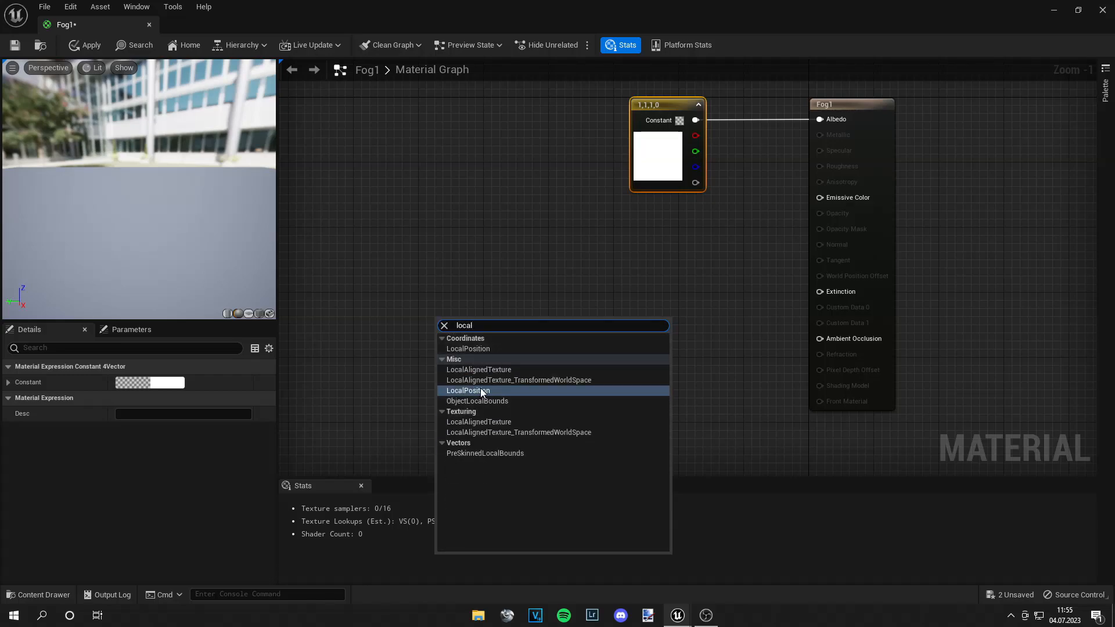
pyautogui.click(468, 390)
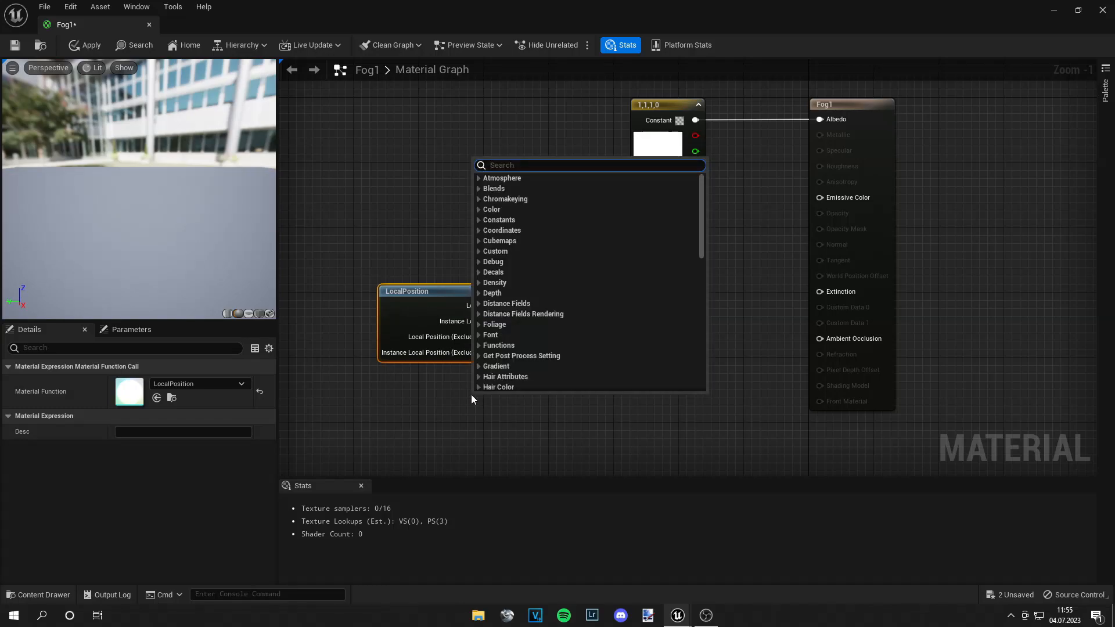
pyautogui.write('object')
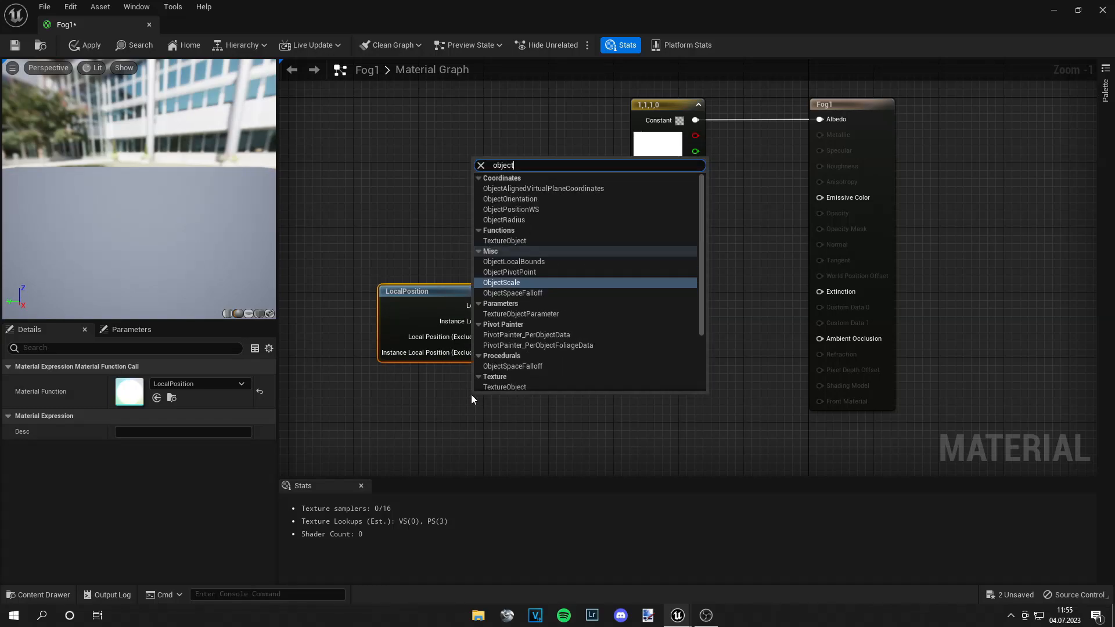
pyautogui.click(512, 261)
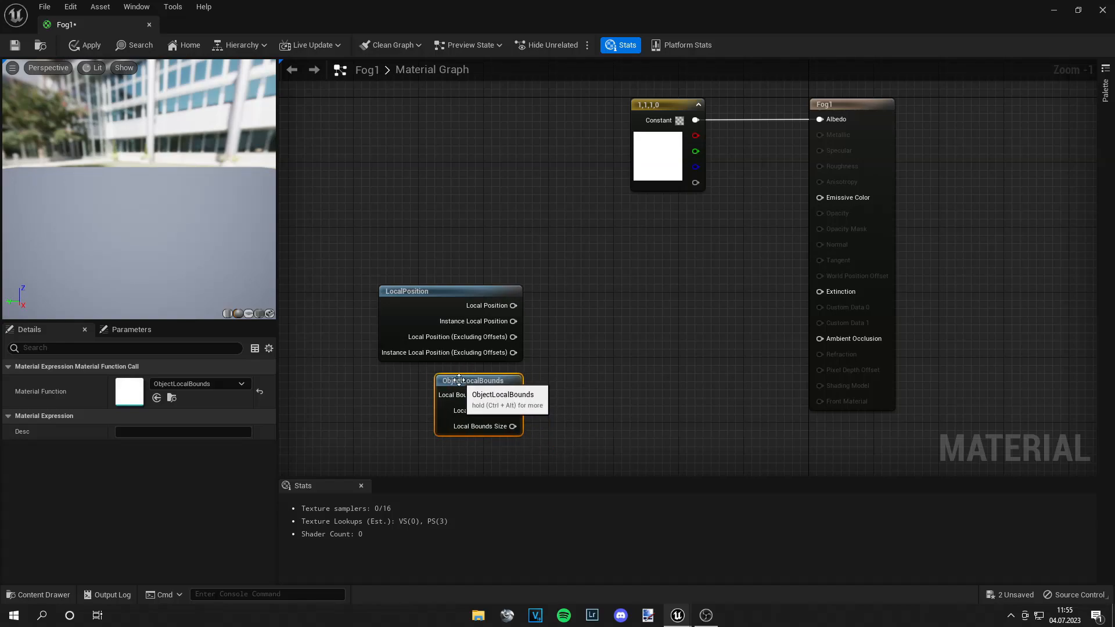
pyautogui.click(426, 291)
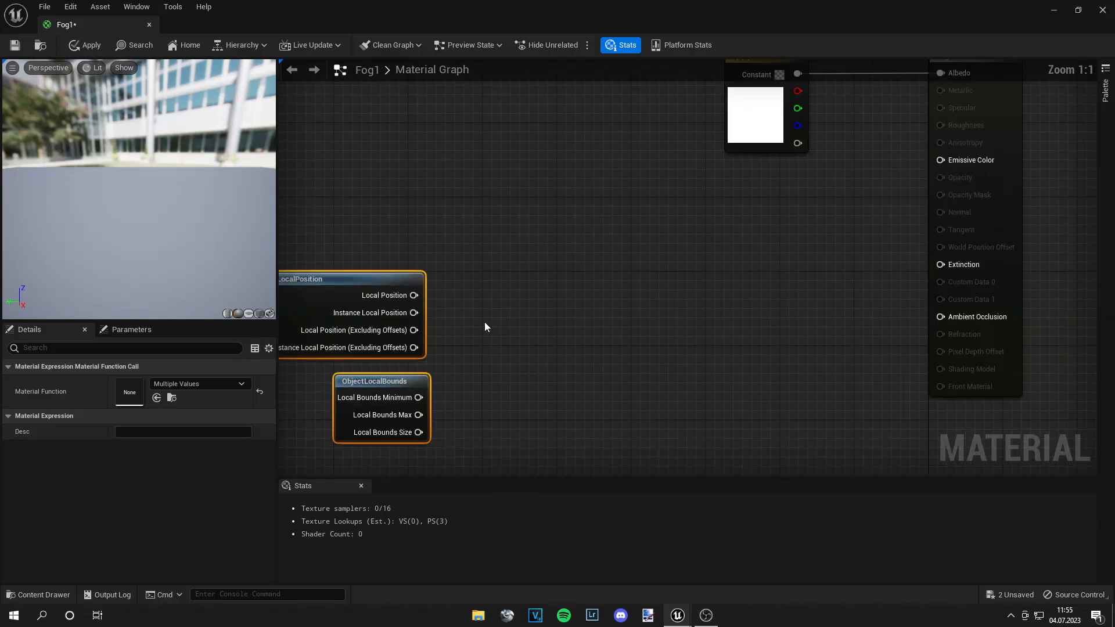
# Subtract Local Bounds Minimum from Instance Local Position and divide the result by bounds size.
pyautogui.write('subtract')
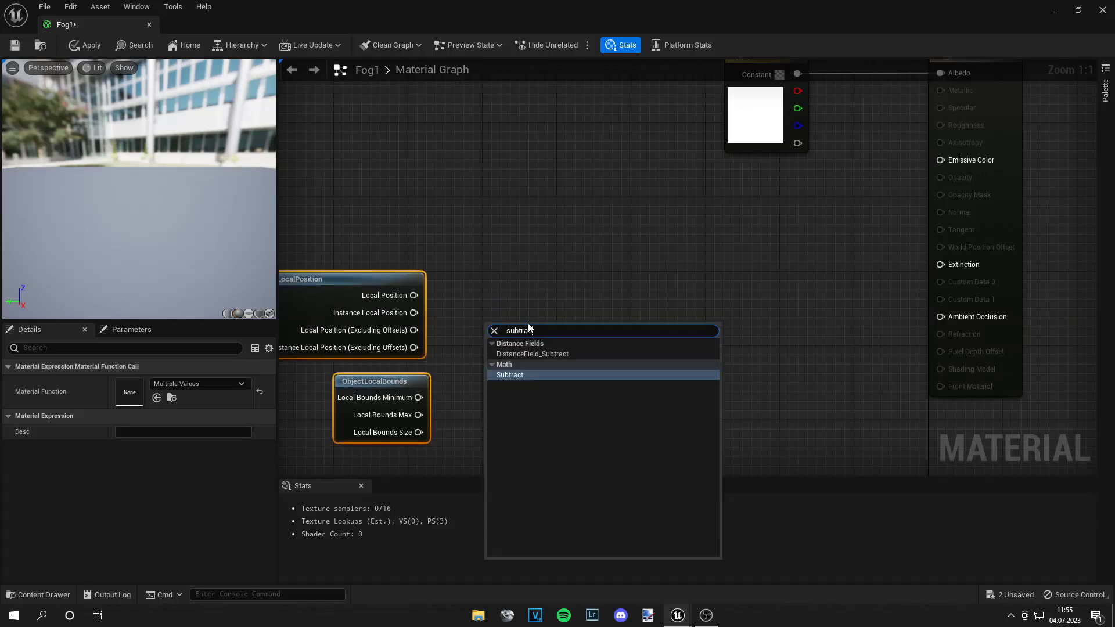
pyautogui.click(509, 375)
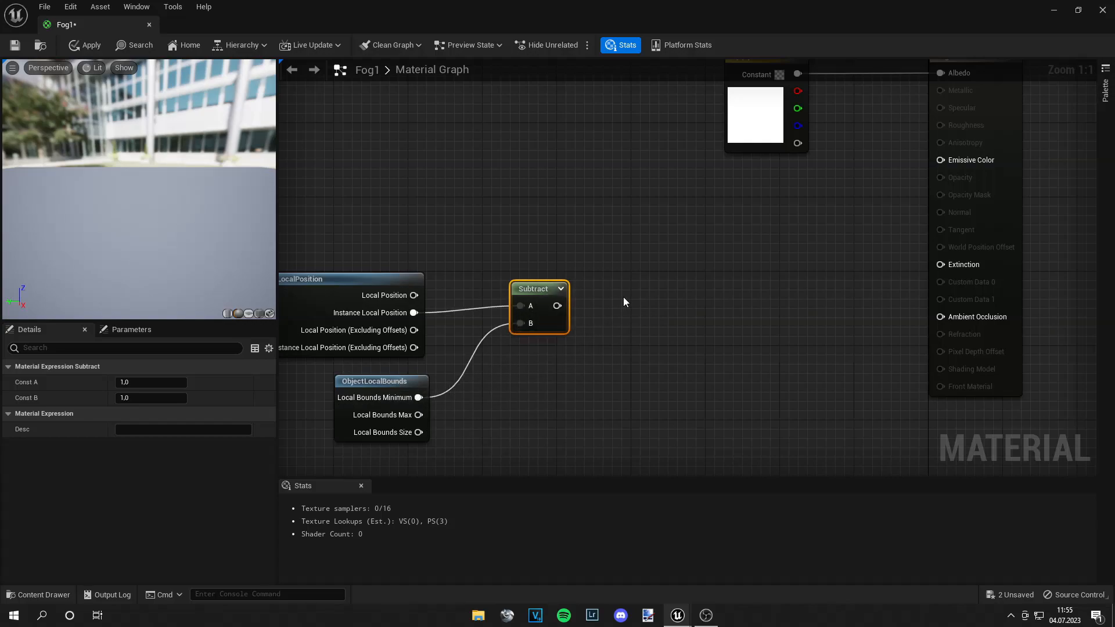
pyautogui.click(654, 304)
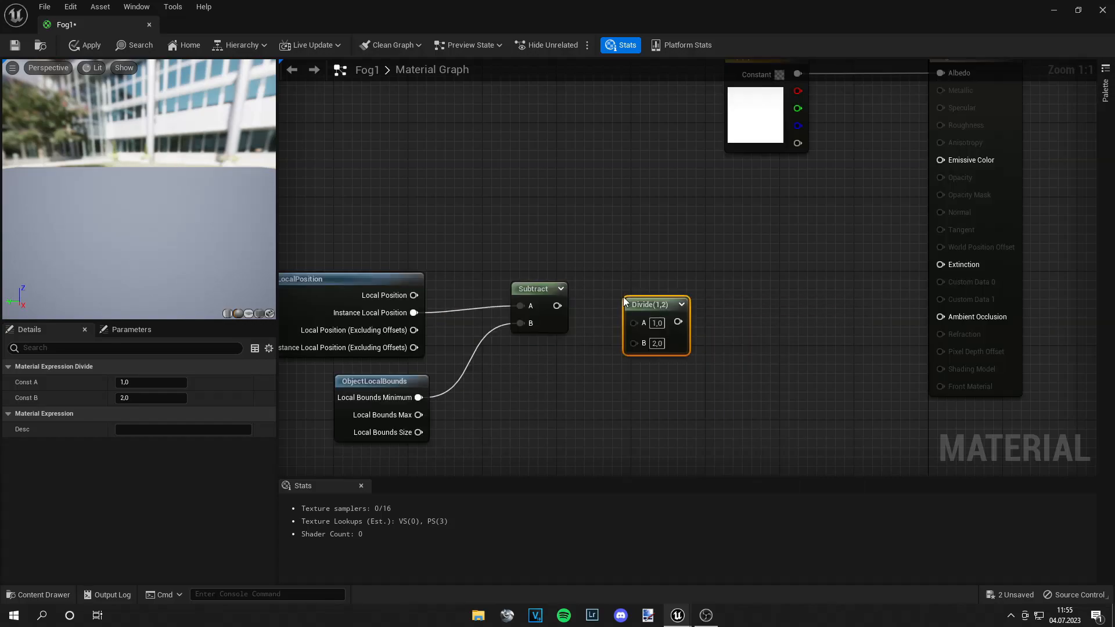
pyautogui.moveTo(555, 305)
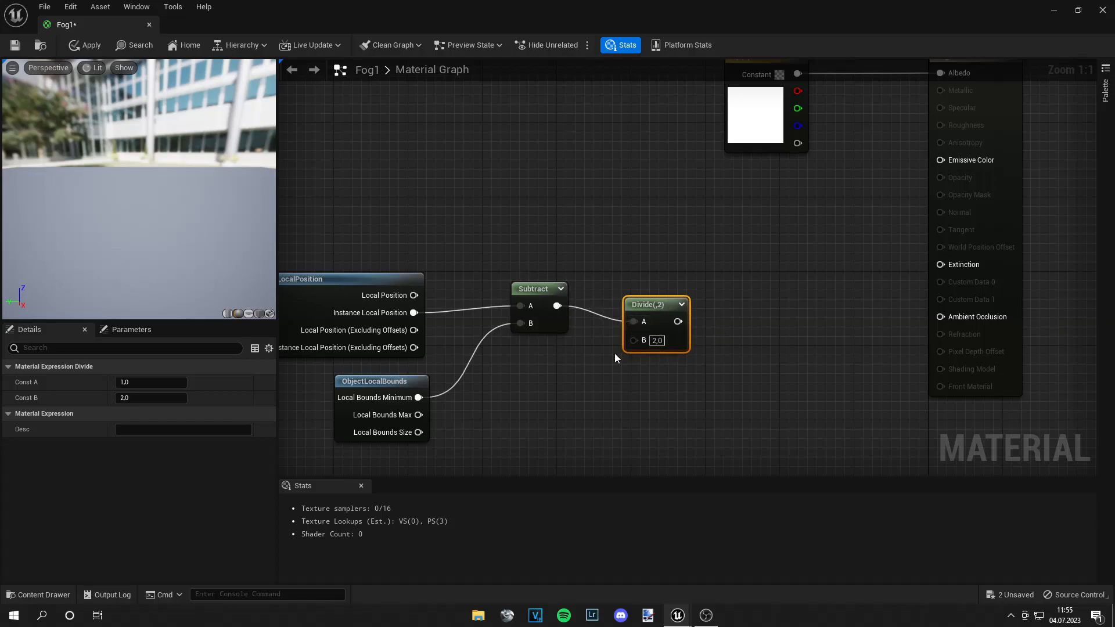
pyautogui.moveTo(415, 432); pyautogui.dragTo(505, 419)
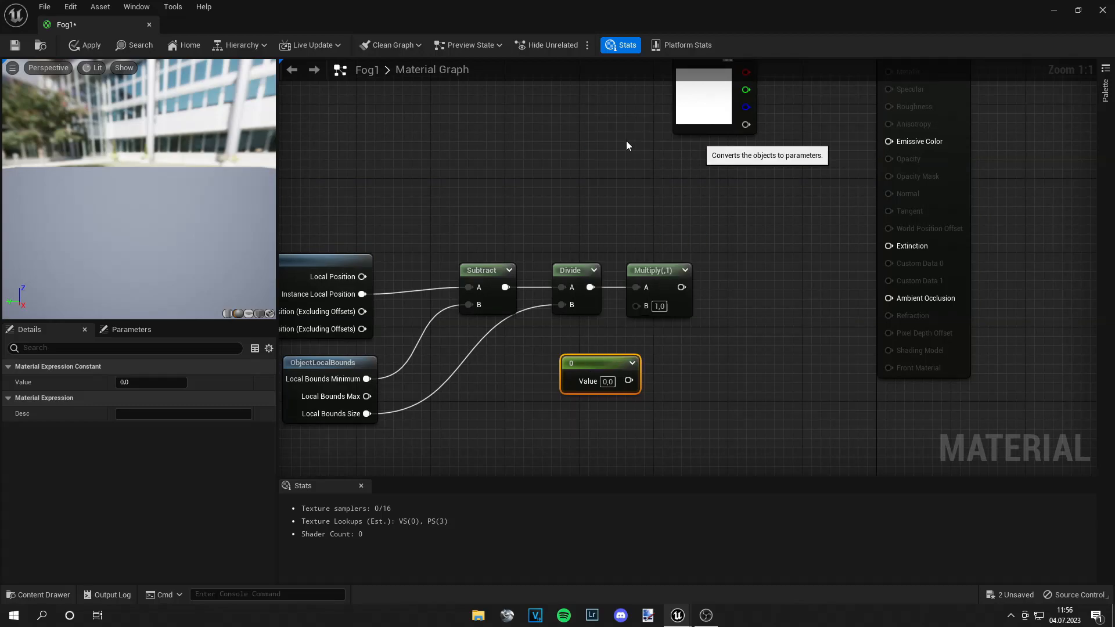
# Convert the constant into a FogHeight scalar parameter defaulting to 1.0 feeding Multiply B.
pyautogui.click(600, 364)
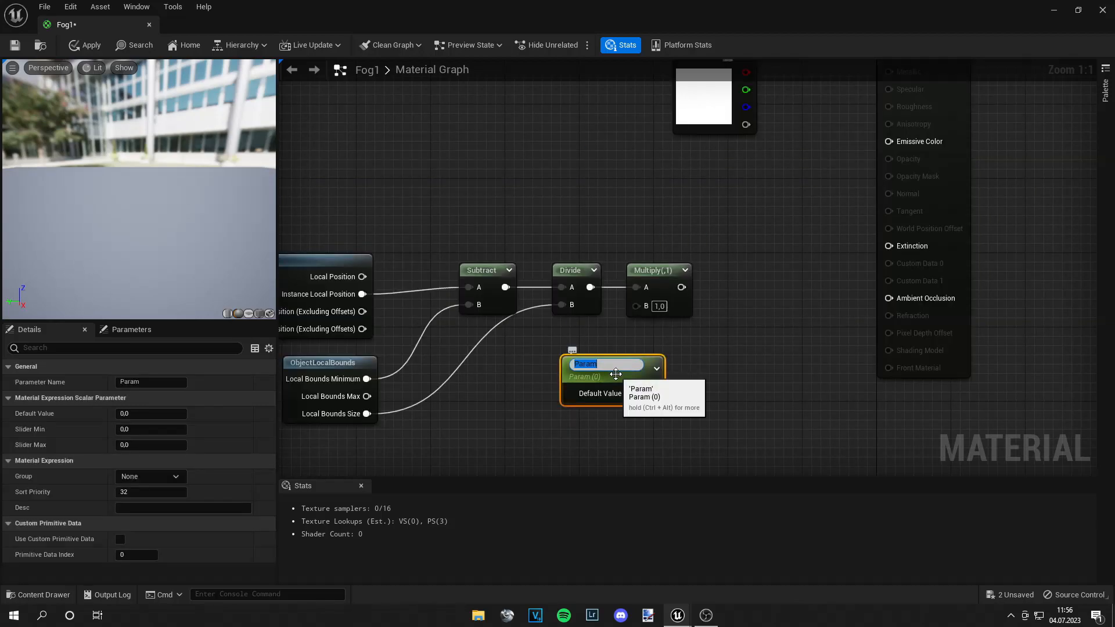
pyautogui.write('FogHeight')
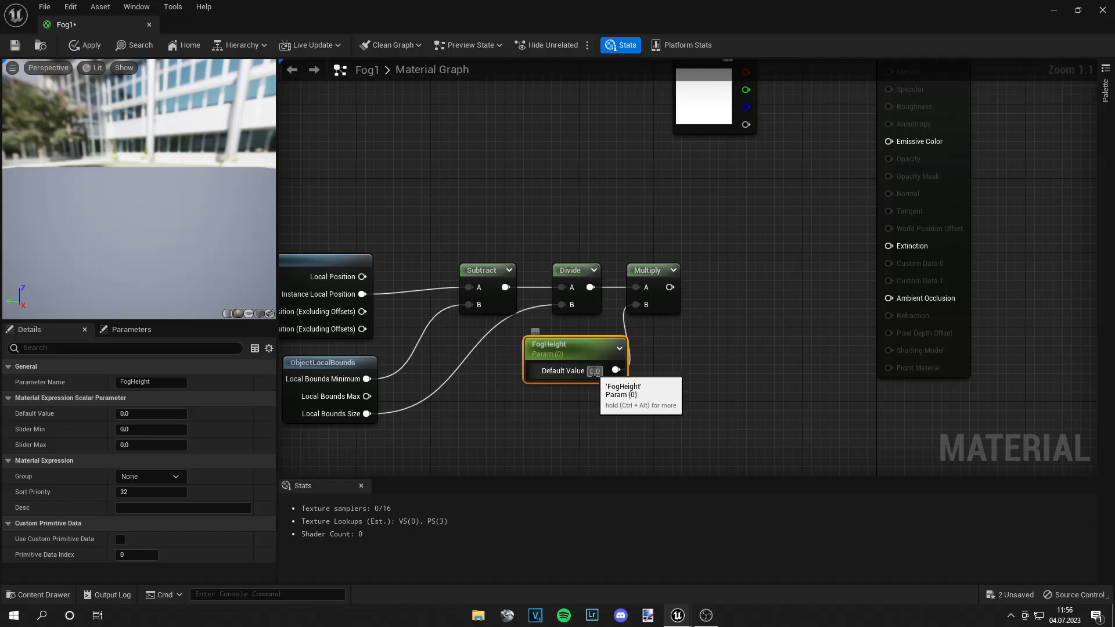
pyautogui.write('1.0')
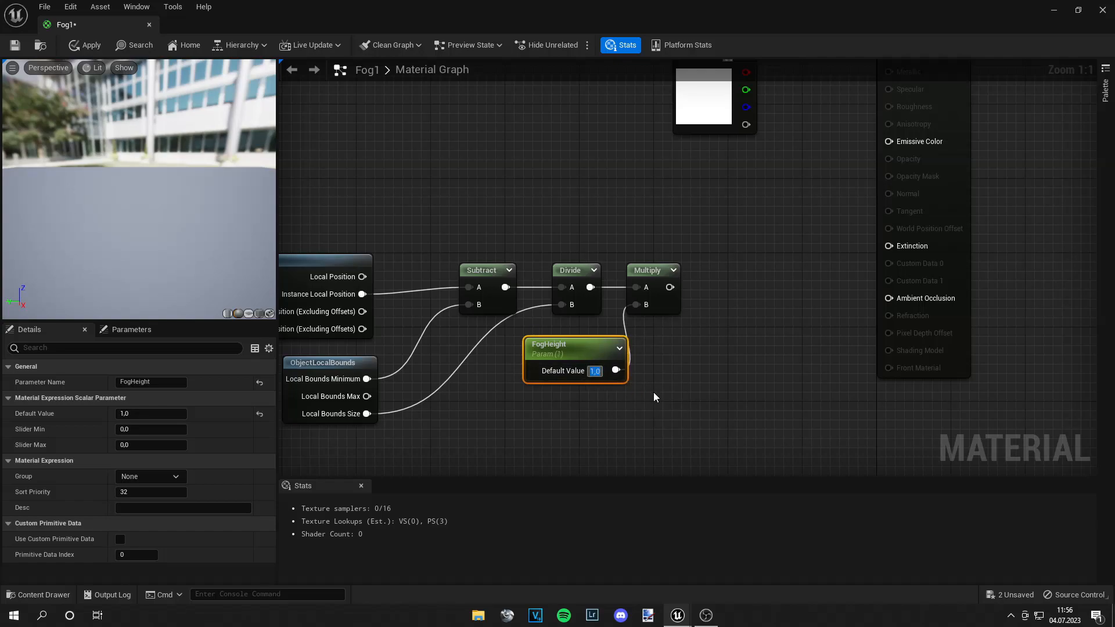
pyautogui.moveTo(691, 377)
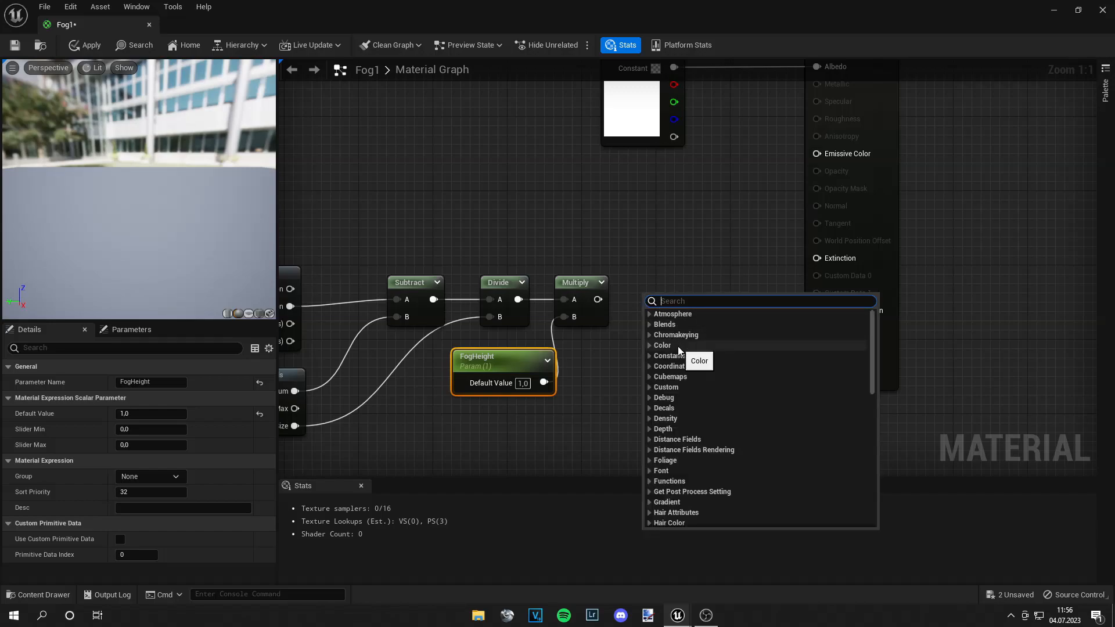
# Add a OneMinus node and convert the new constant into an Intensity scalar parameter.
pyautogui.write('onemis')
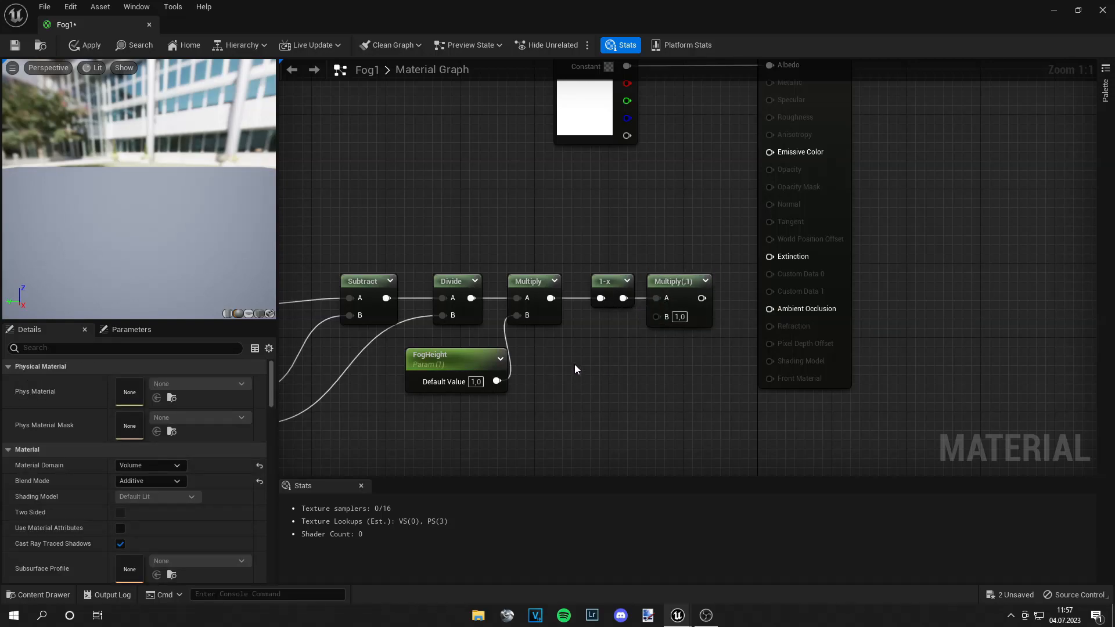
pyautogui.rightClick(613, 385)
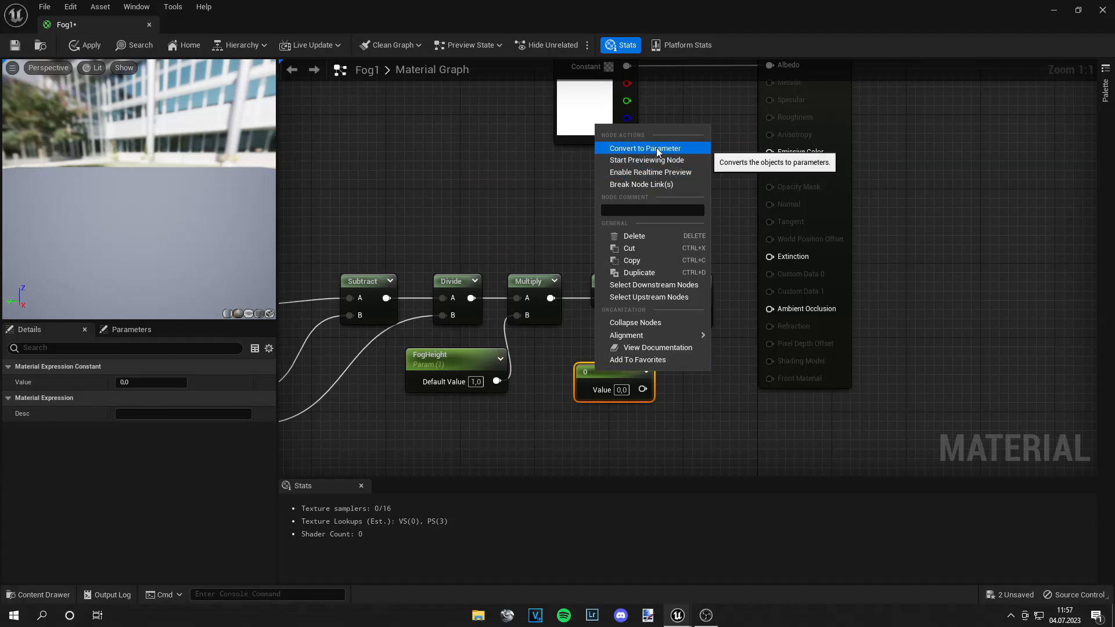
pyautogui.click(644, 148)
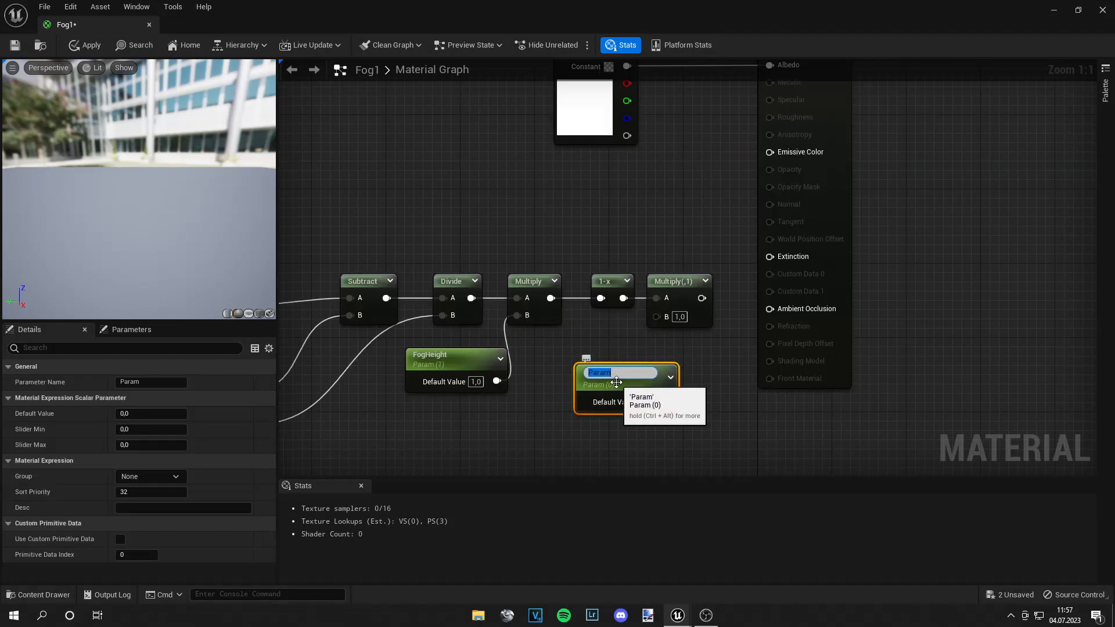
pyautogui.write('Inten')
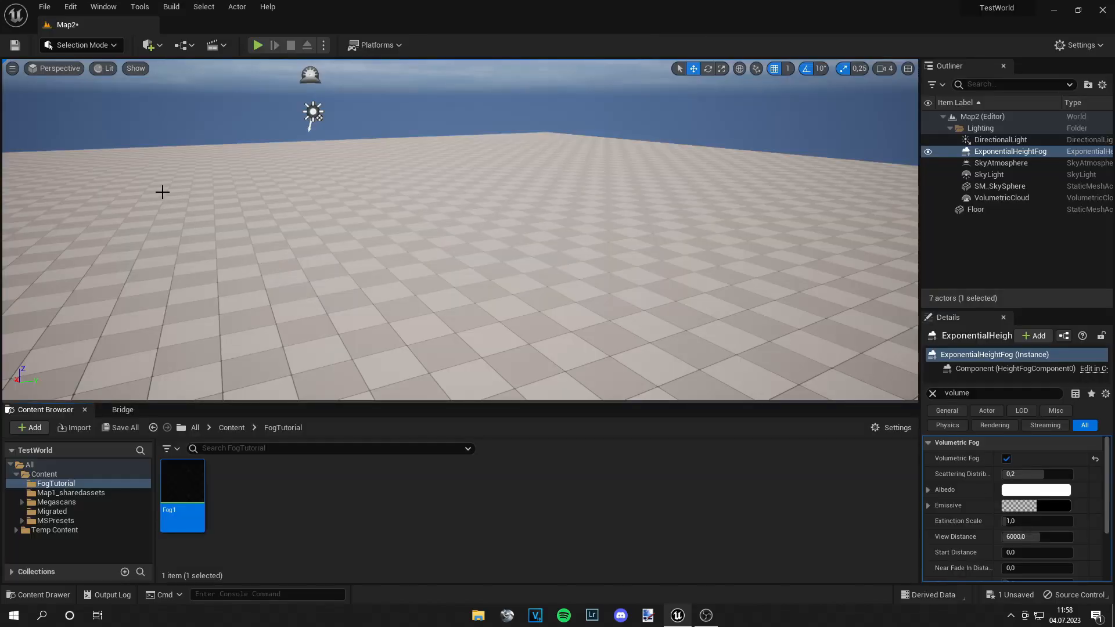
# Place a cube in the level and apply a Fog_Inst material instance created from Fog1.
pyautogui.click(147, 45)
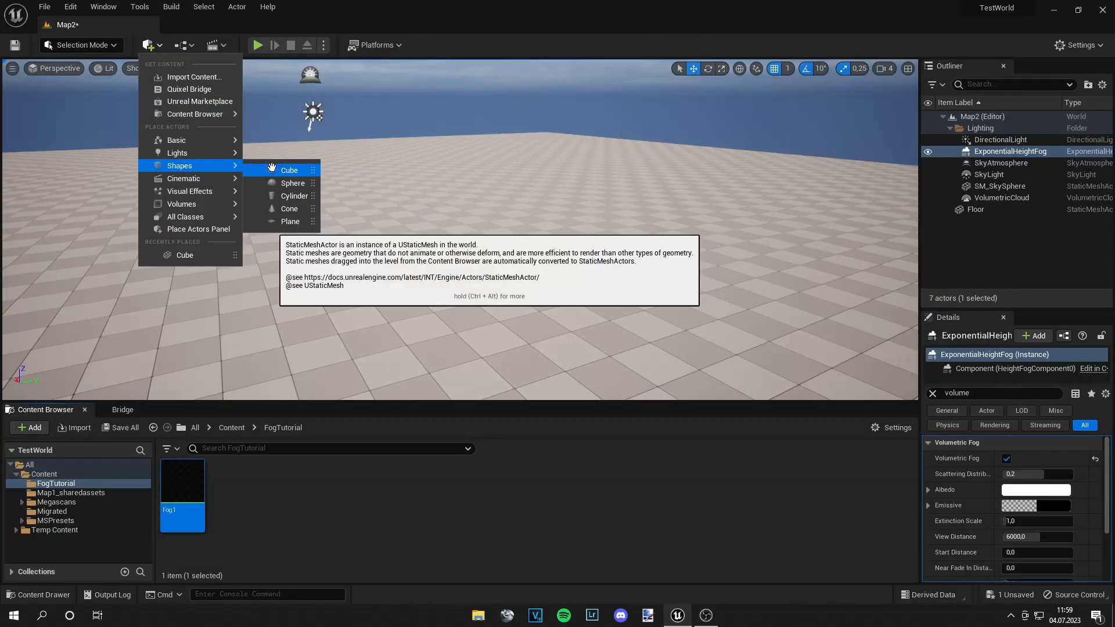
pyautogui.click(290, 170)
pyautogui.write('3')
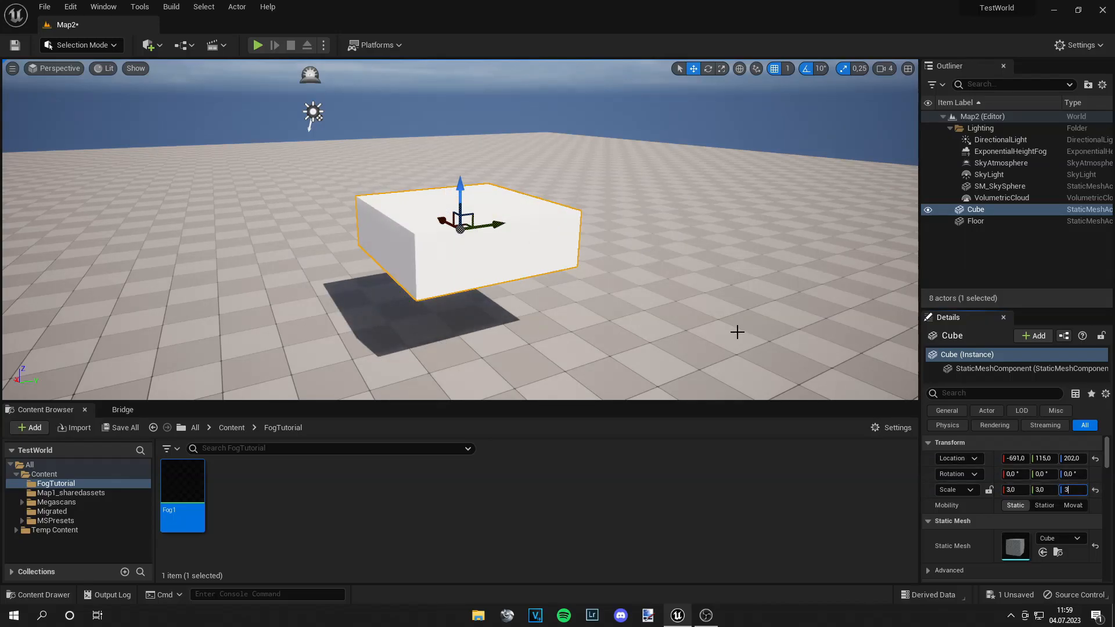
pyautogui.rightClick(182, 489)
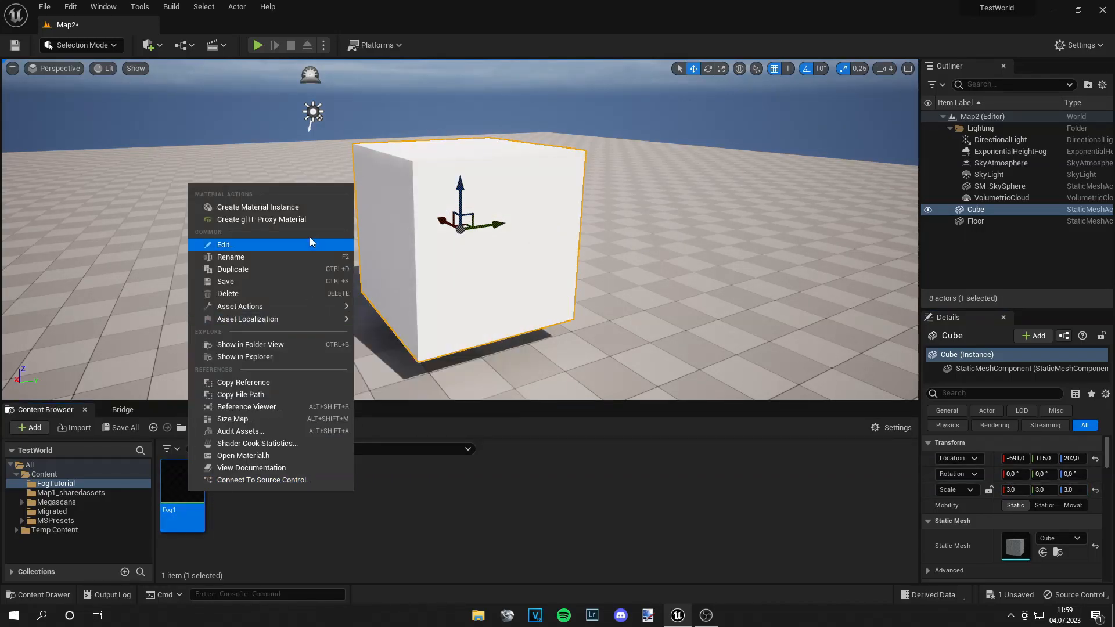
pyautogui.click(257, 207)
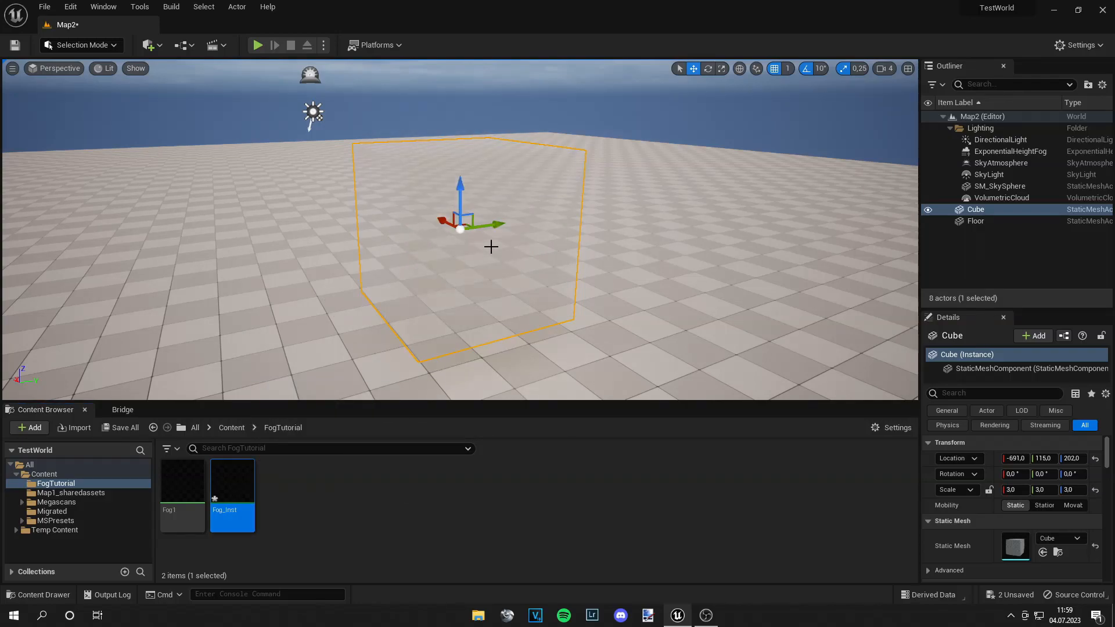
pyautogui.click(999, 186)
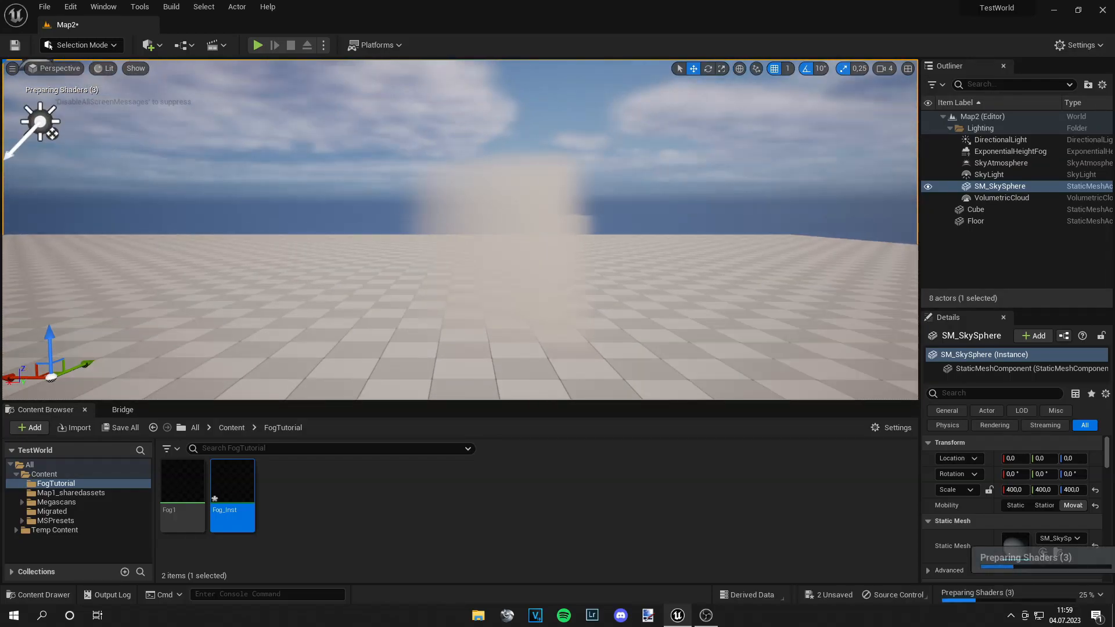
pyautogui.click(974, 209)
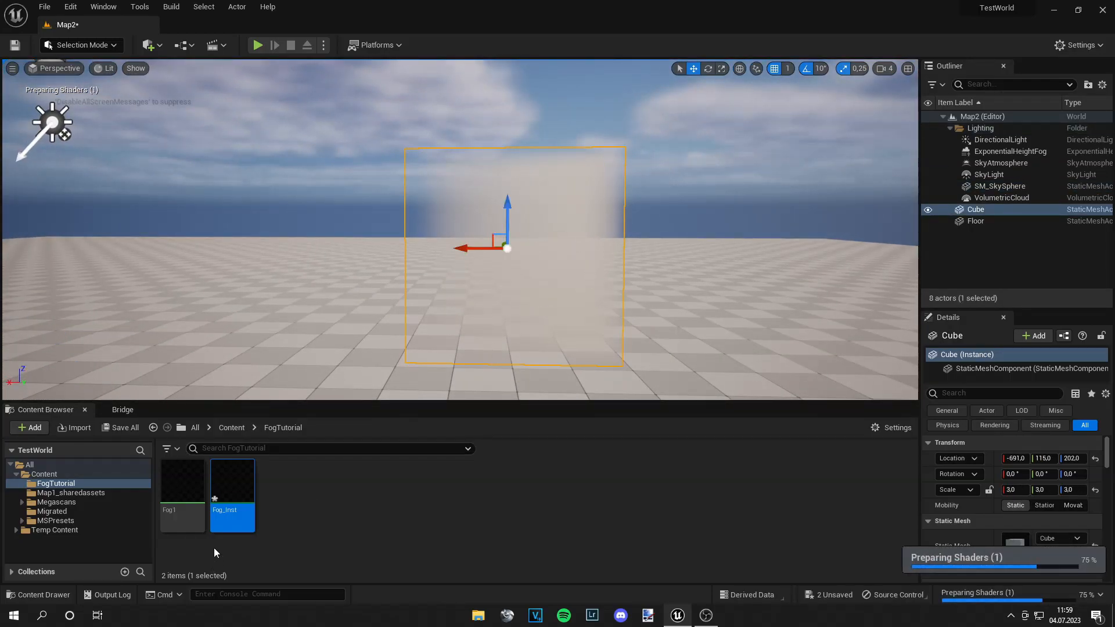
# Tune Fog_Inst's FogHeight to about 1.41 and Intensity to 0.78 by dragging their values.
pyautogui.doubleClick(233, 483)
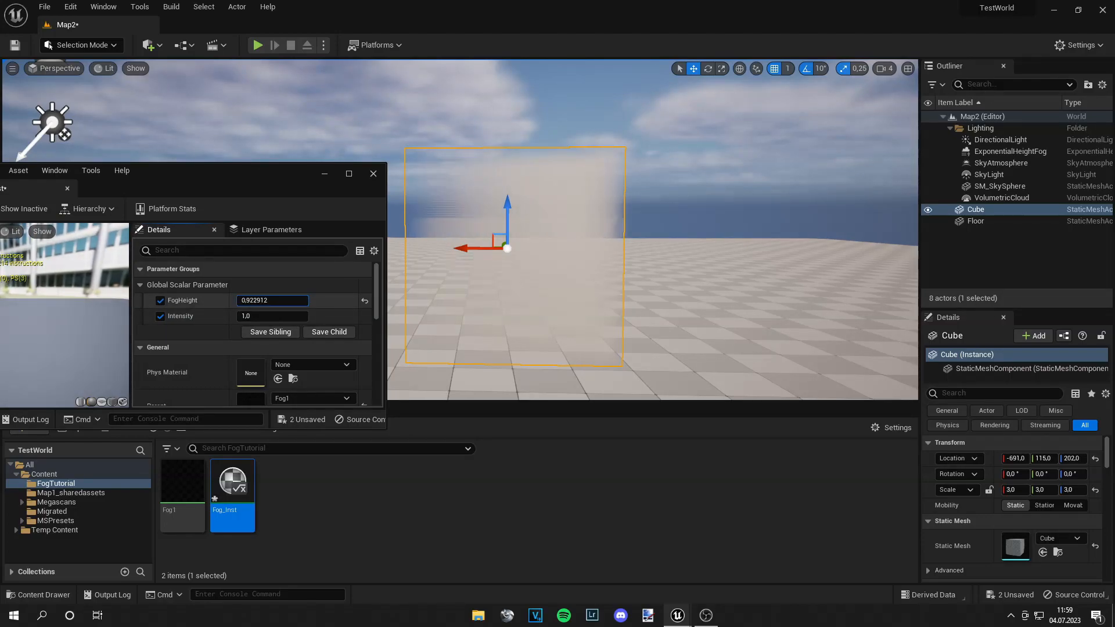
pyautogui.write('1.132322')
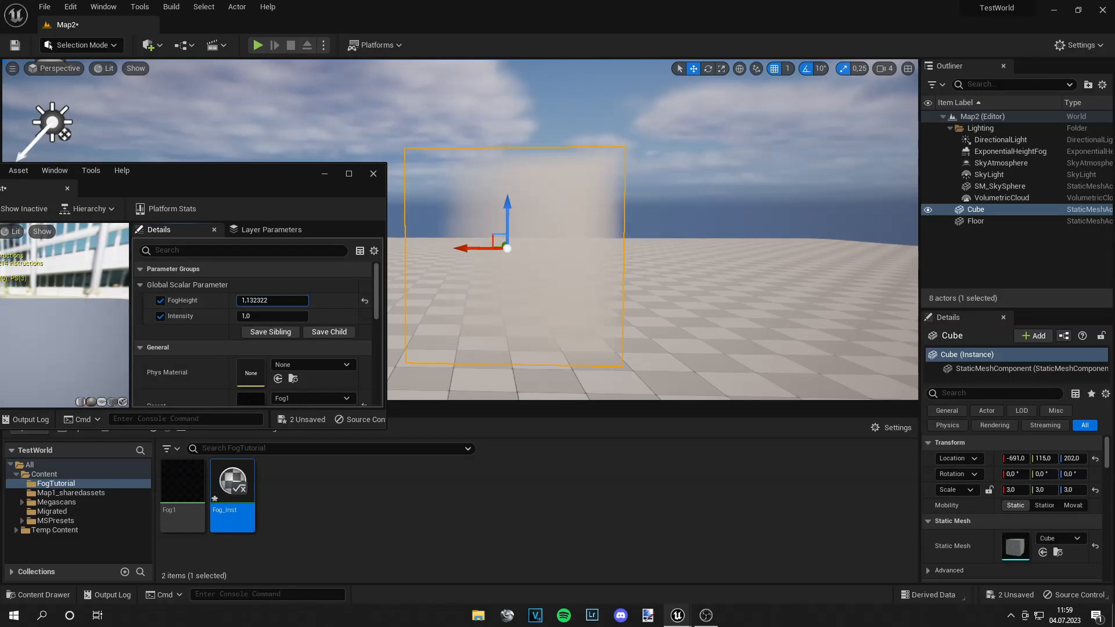
pyautogui.moveTo(255, 300); pyautogui.dragTo(285, 300)
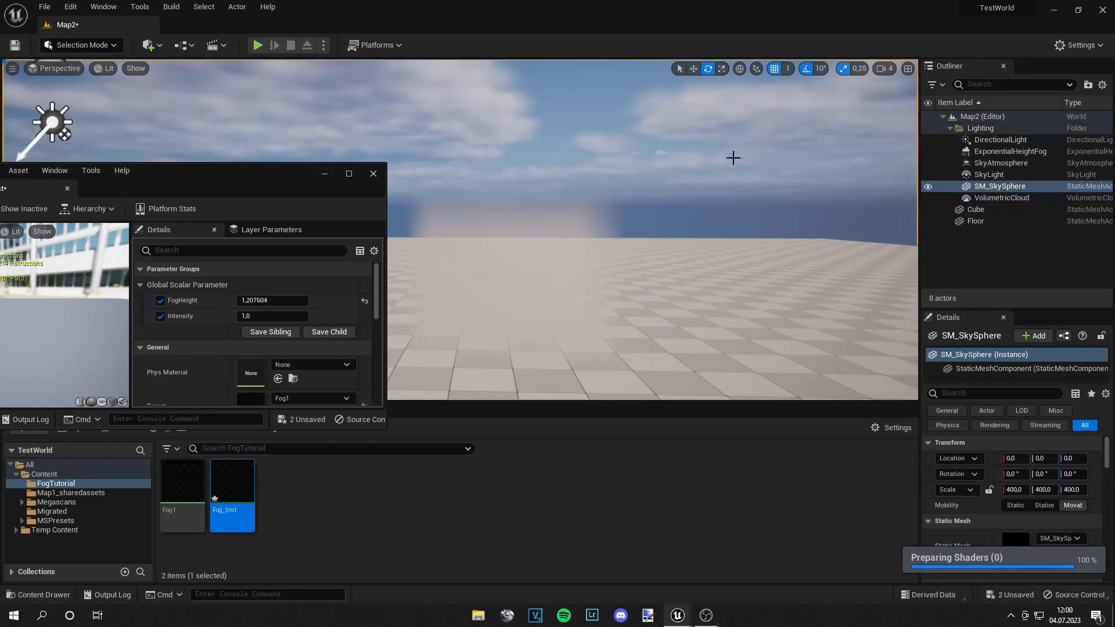
pyautogui.write('0.89133')
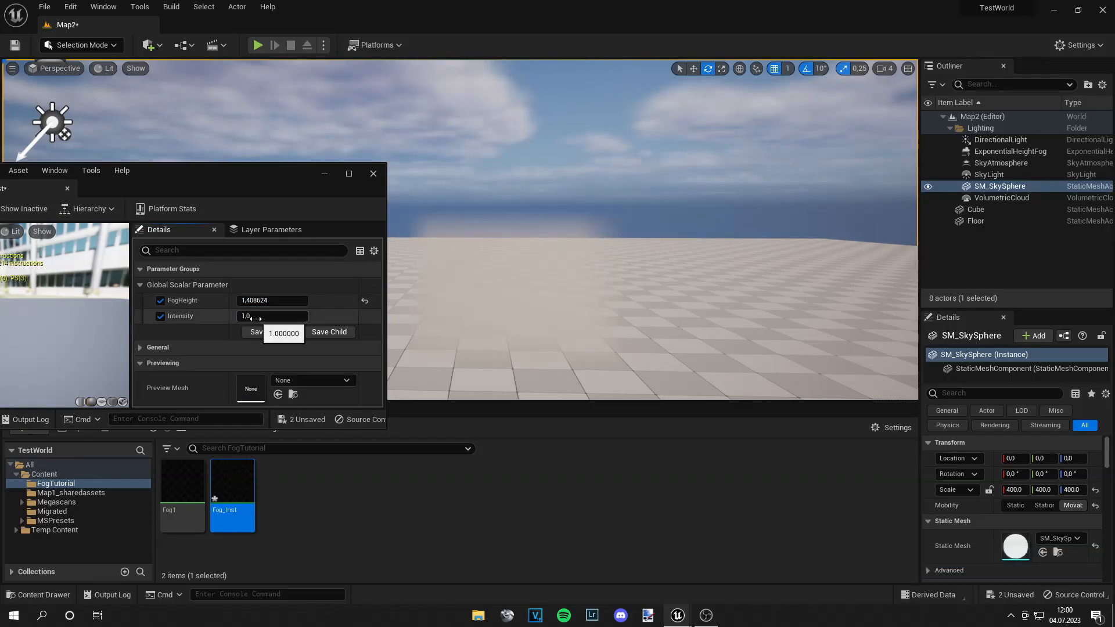
pyautogui.write('17.547916')
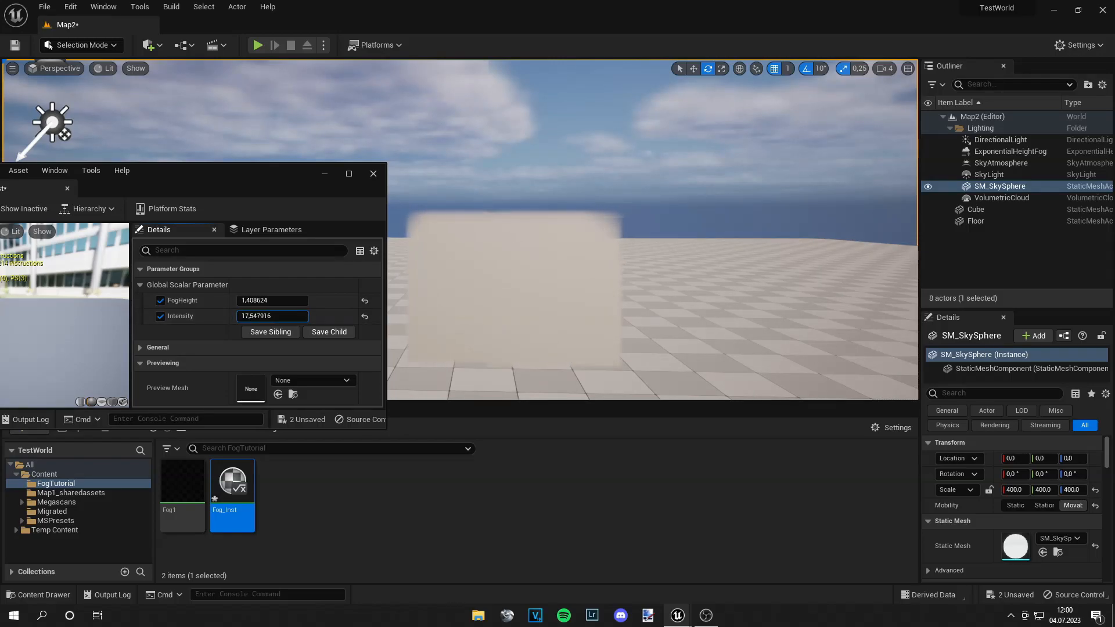
pyautogui.write('7.243868')
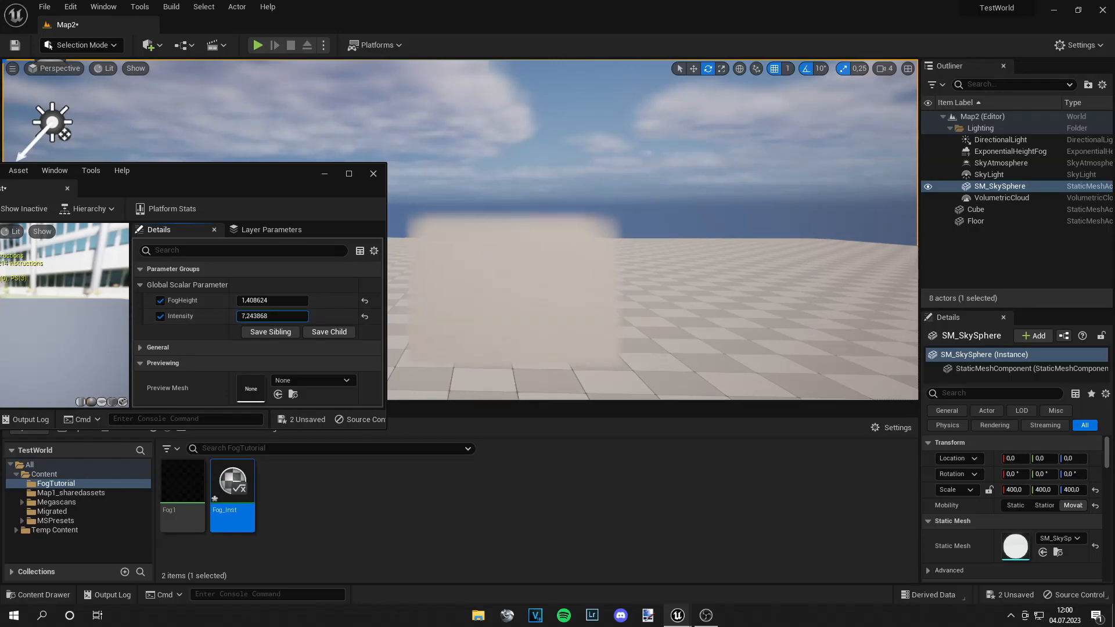
pyautogui.write('24.339405')
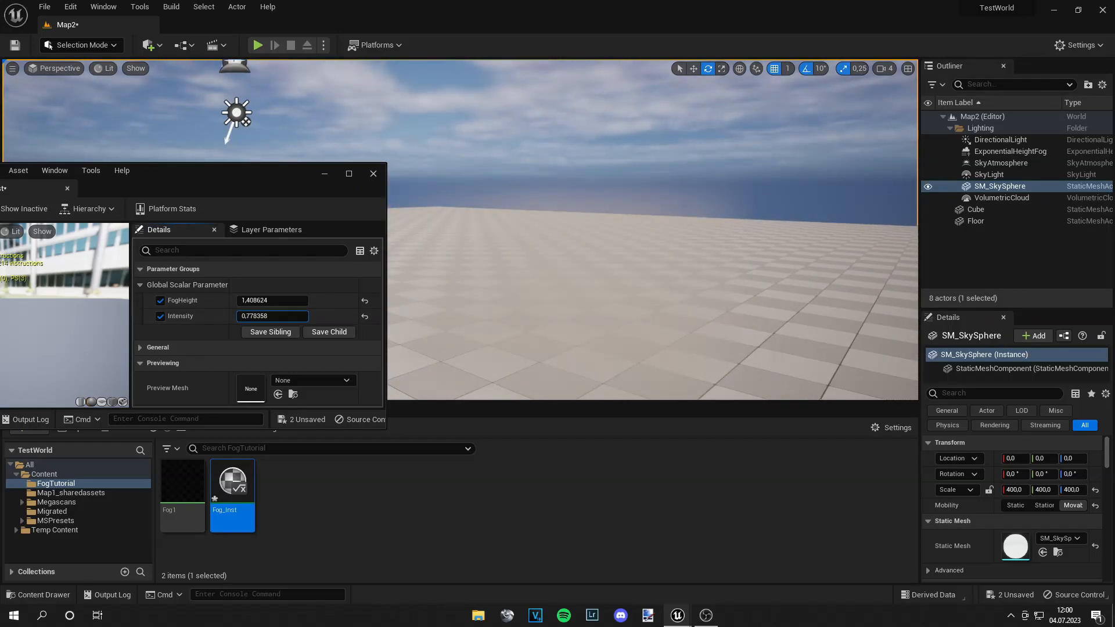
pyautogui.write('1.111686')
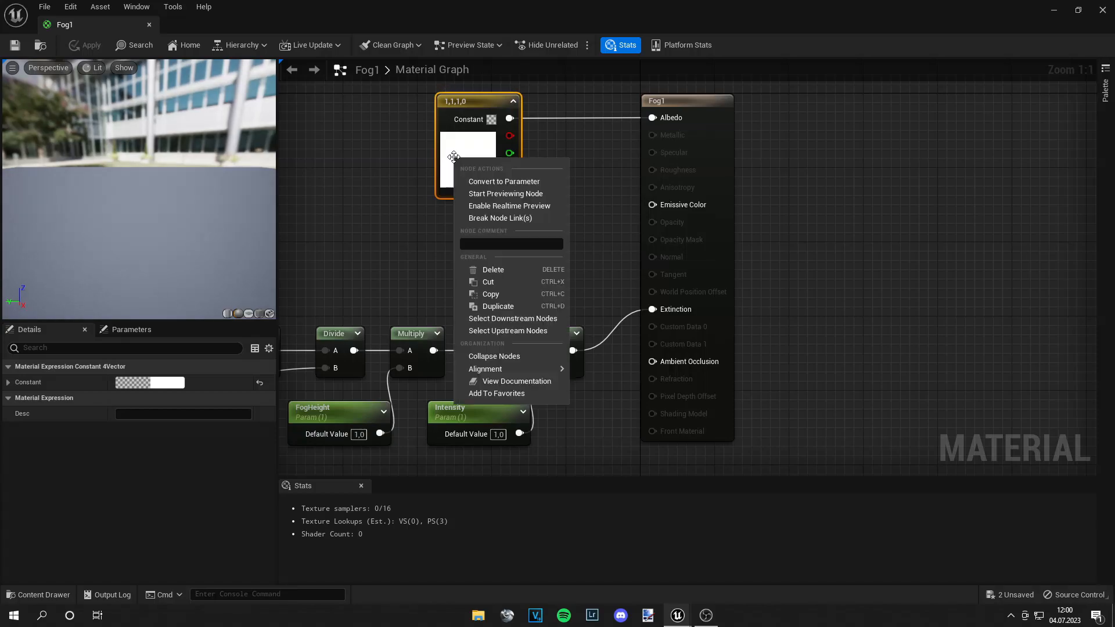
# Convert the albedo constant to a Color parameter and add a black Emissive vector parameter.
pyautogui.click(504, 181)
pyautogui.write('Color')
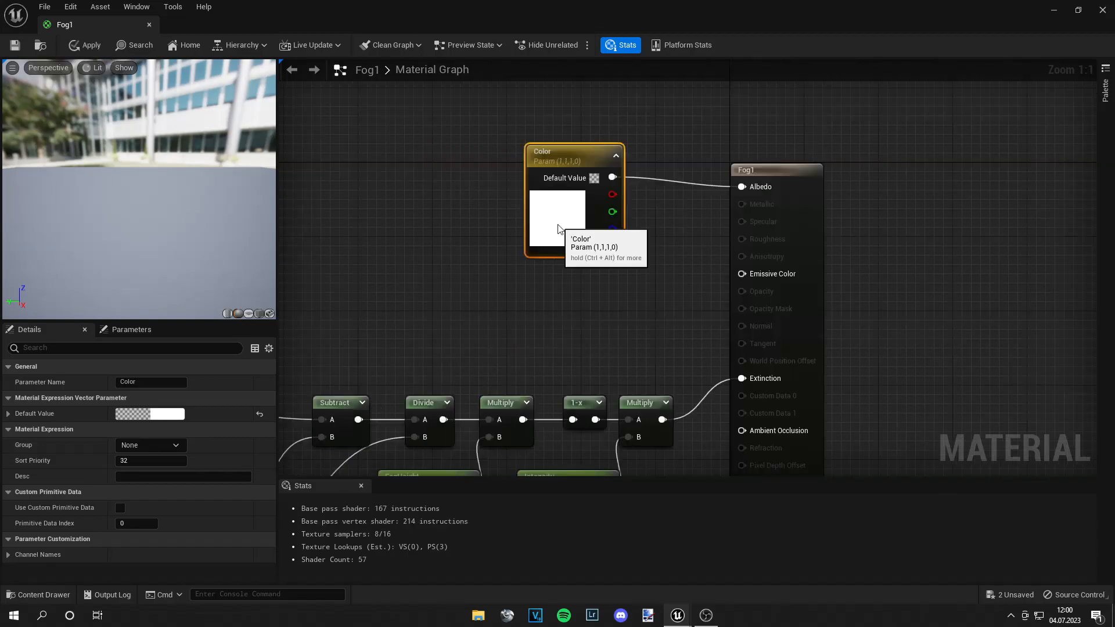
pyautogui.moveTo(594, 305)
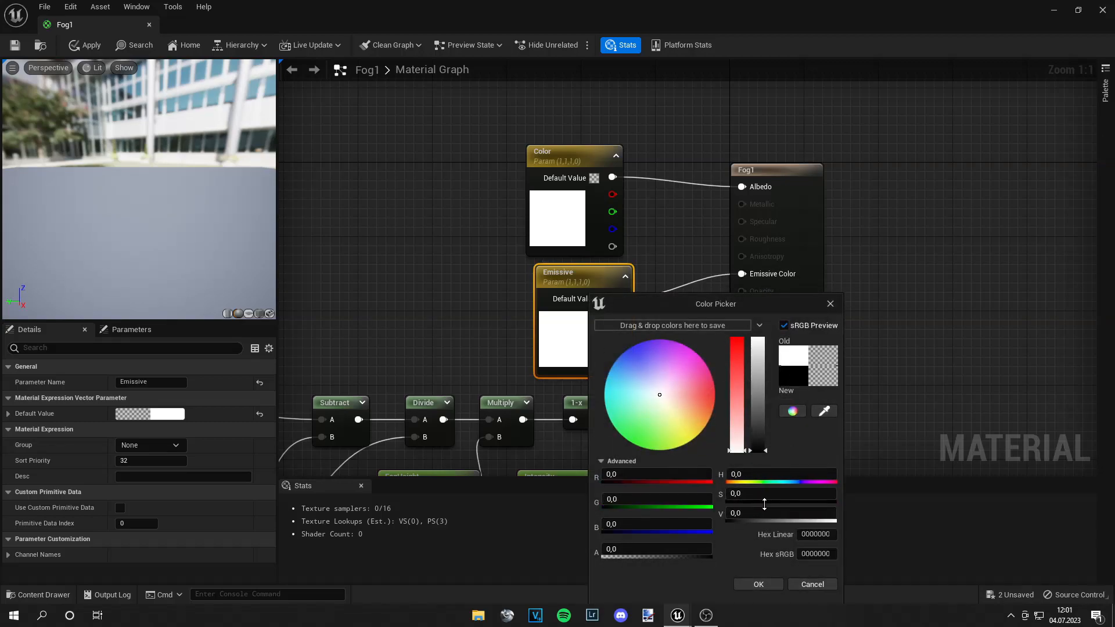
pyautogui.click(756, 584)
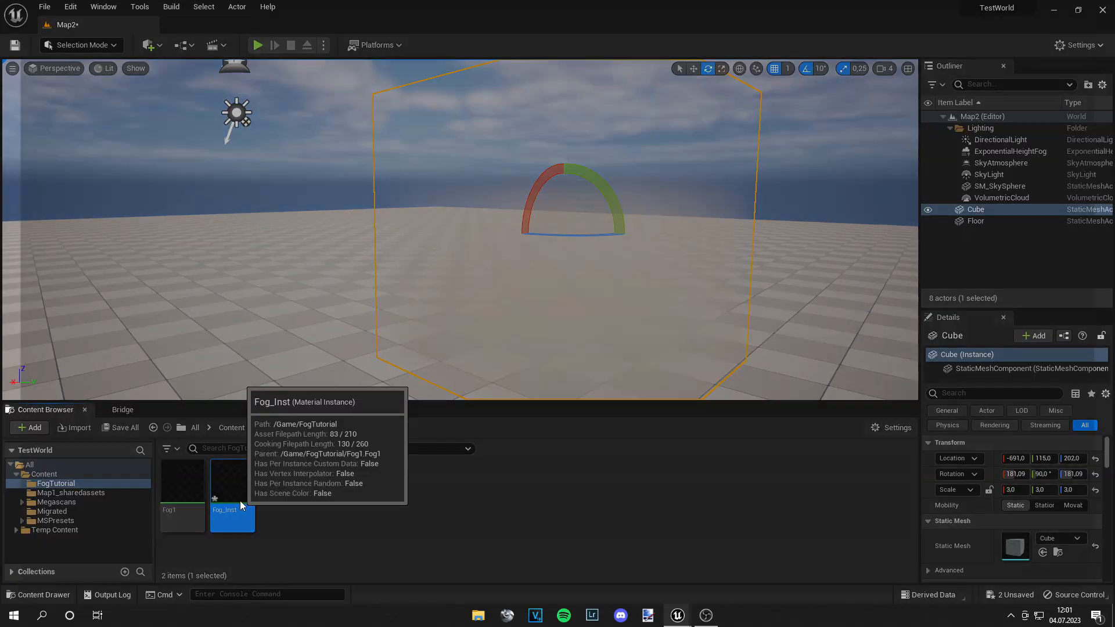
# In Fog_Inst, drop the blue Color override and enable Emissive with a pink colour instead.
pyautogui.doubleClick(231, 483)
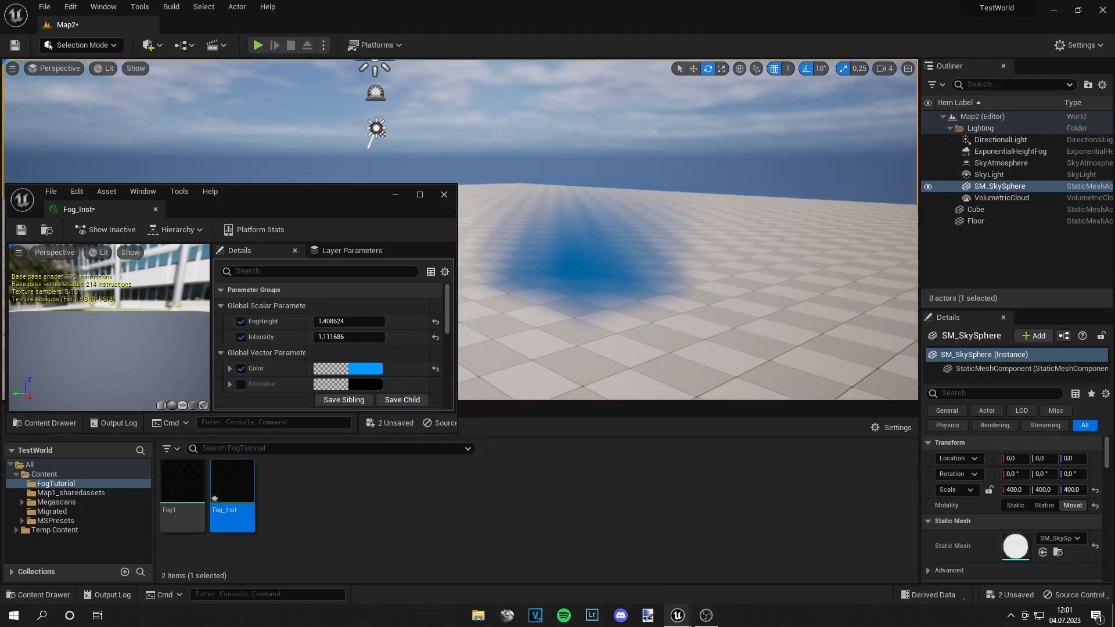
pyautogui.click(240, 384)
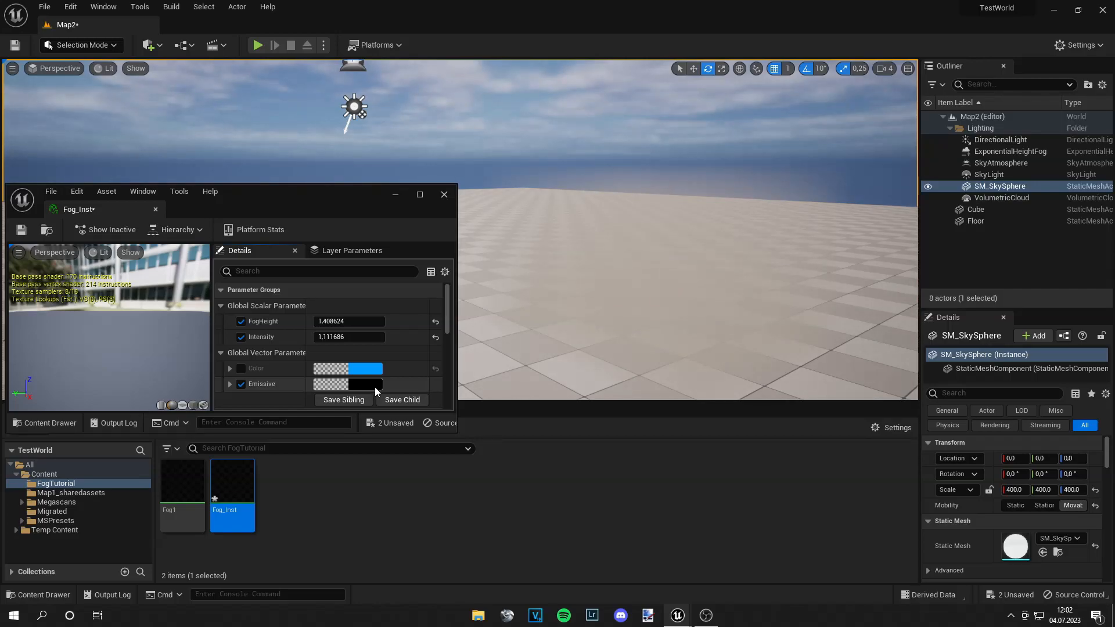
pyautogui.click(347, 384)
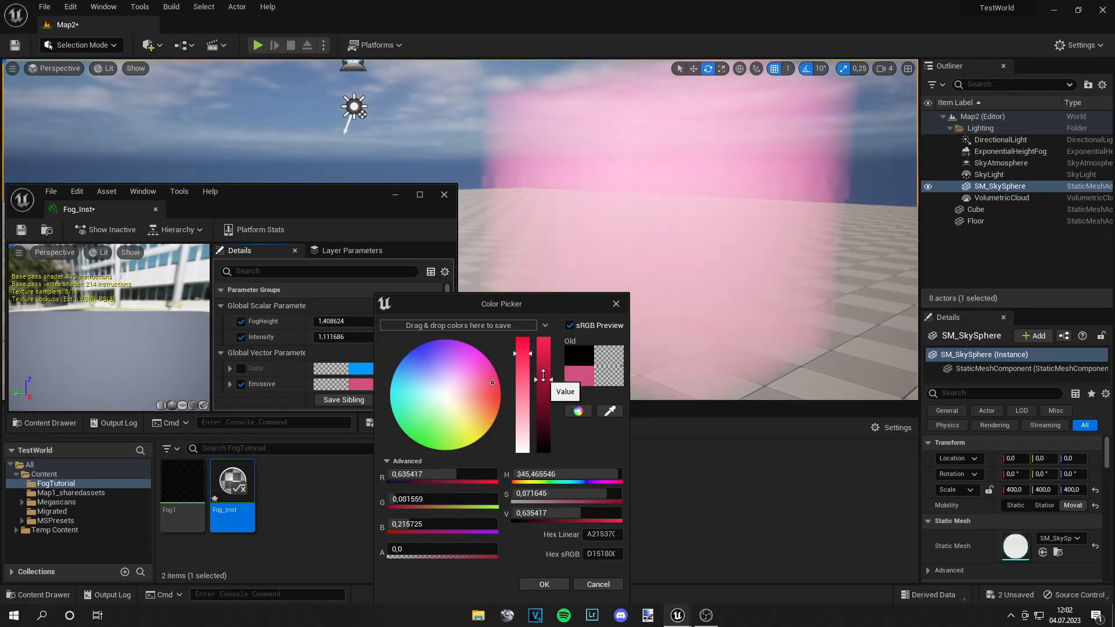
pyautogui.moveTo(542, 375); pyautogui.dragTo(547, 414)
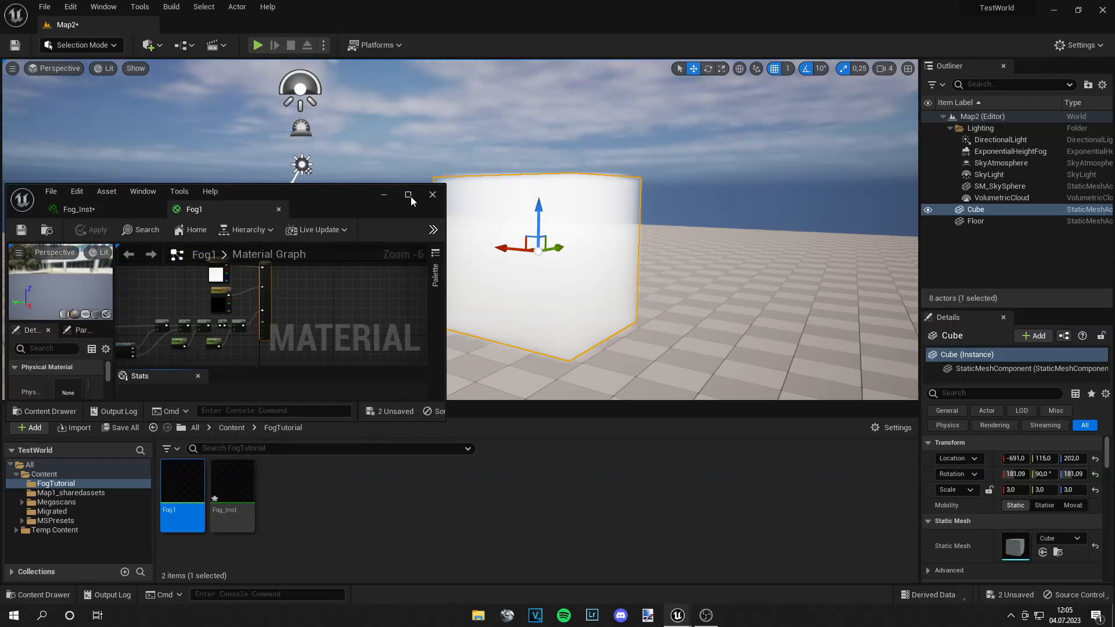
# Re-enable Fog_Inst's Color override, keeping FogHeight 1.465208 and Intensity 1.811319.
pyautogui.click(408, 195)
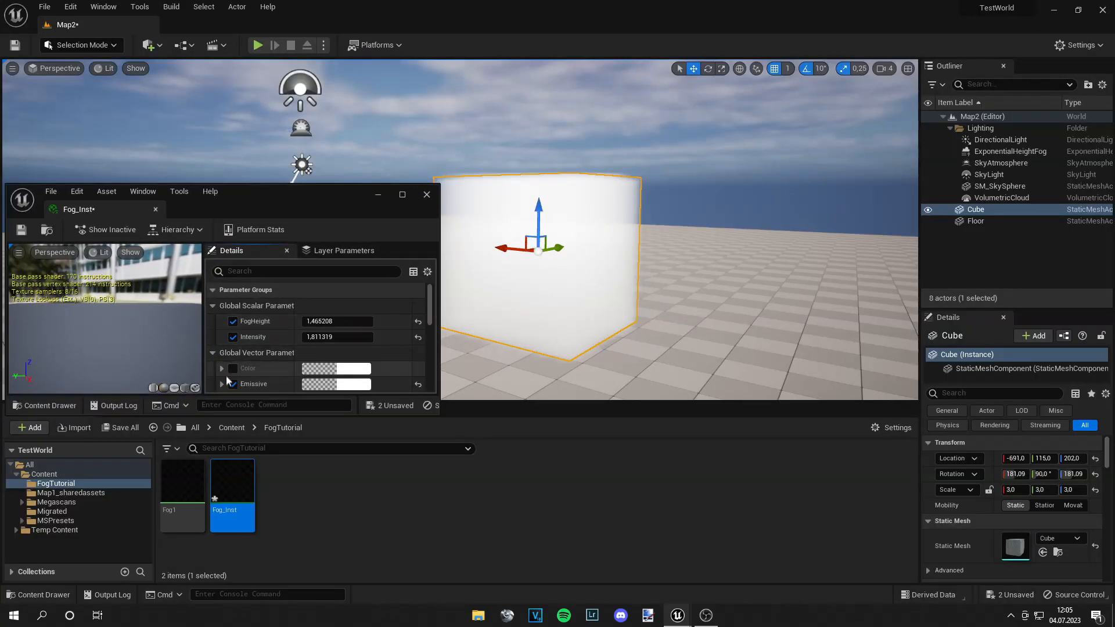
pyautogui.click(232, 368)
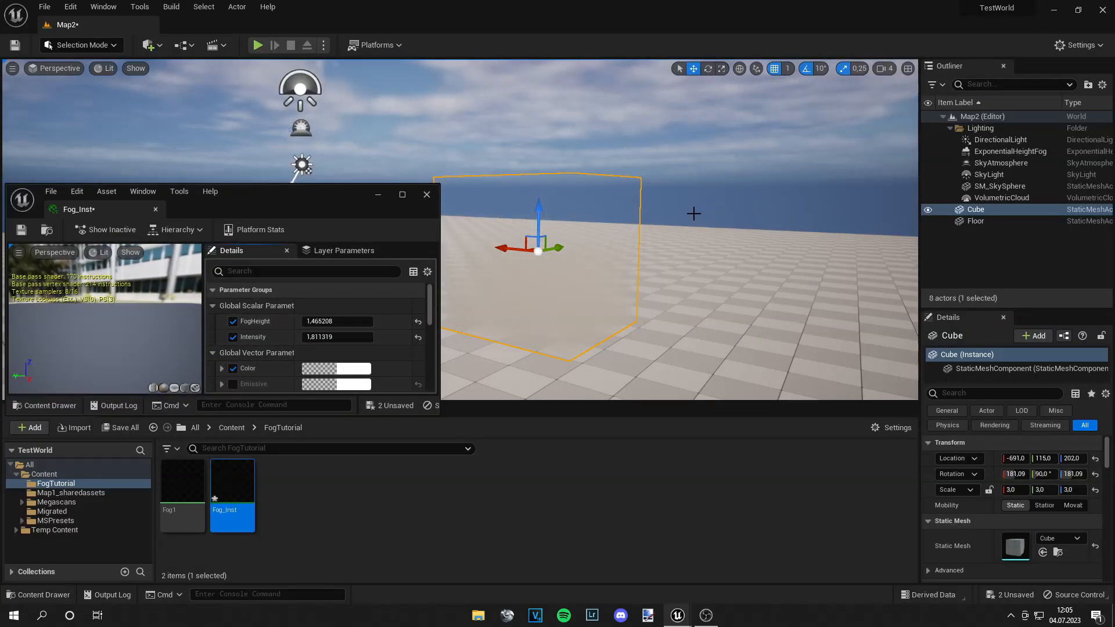